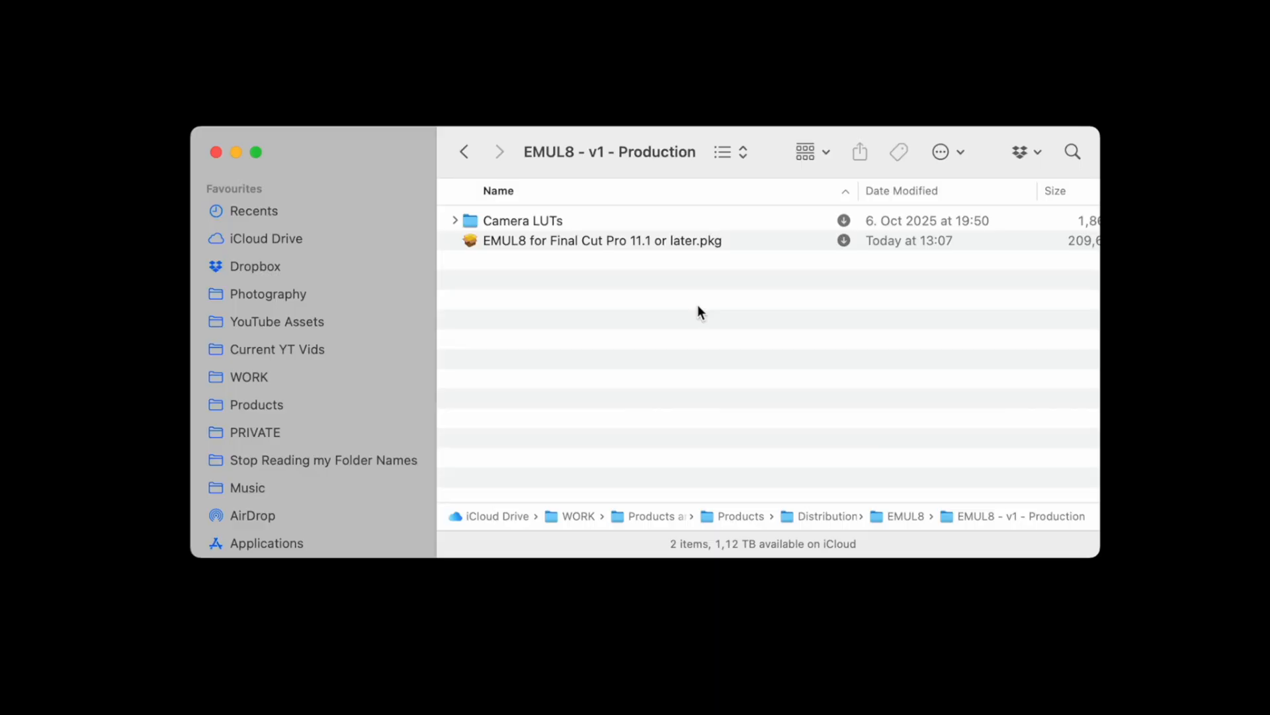
Open the 'EMUL8 for Final Cut Pro 11.1 or later.pkg' installer from Finder.
{"action": "left_click", "coordinate": [602, 241]}
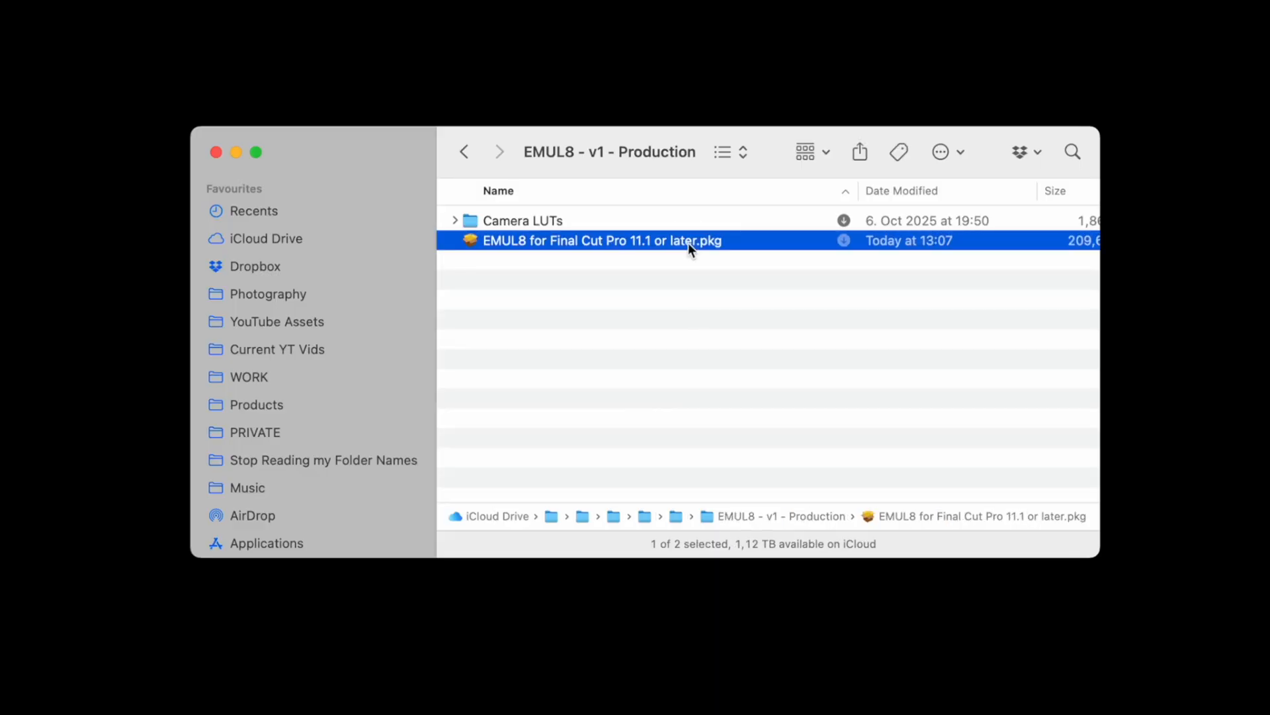
{"action": "double_click", "coordinate": [601, 240]}
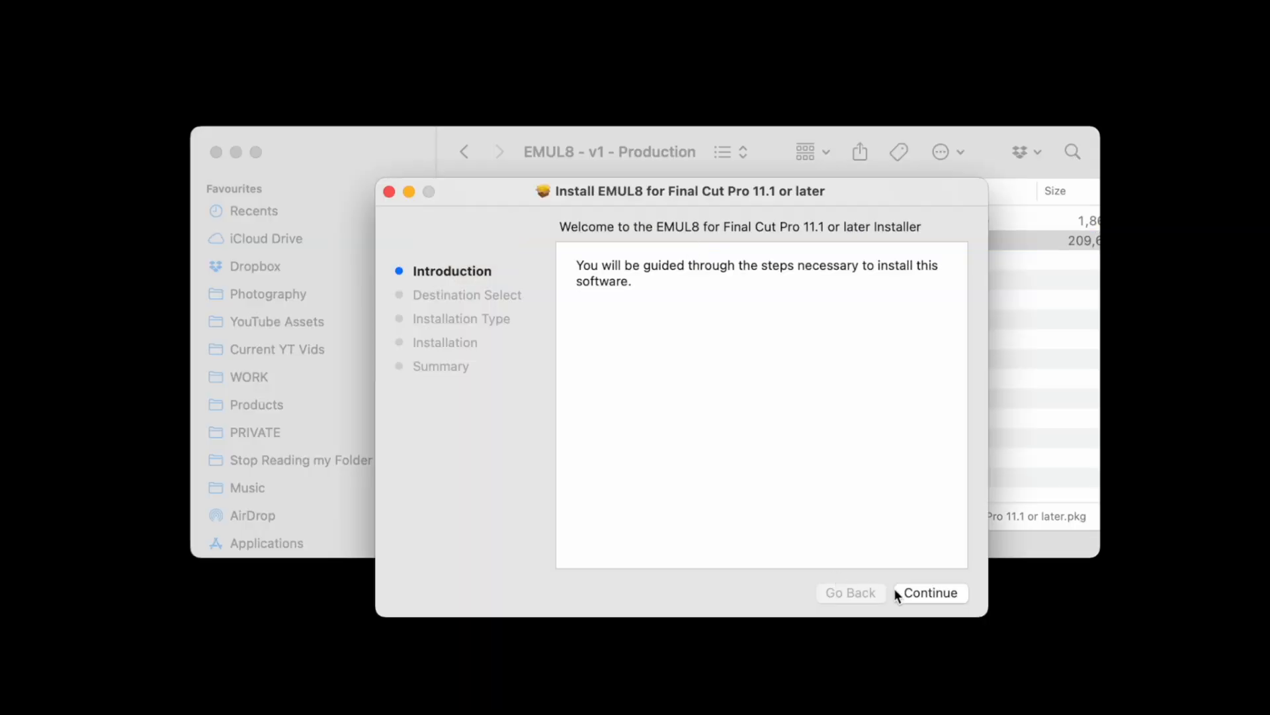
Run the standard EMUL8 install on Macintosh HD, allowing access to other apps' data.
{"action": "left_click", "coordinate": [929, 592]}
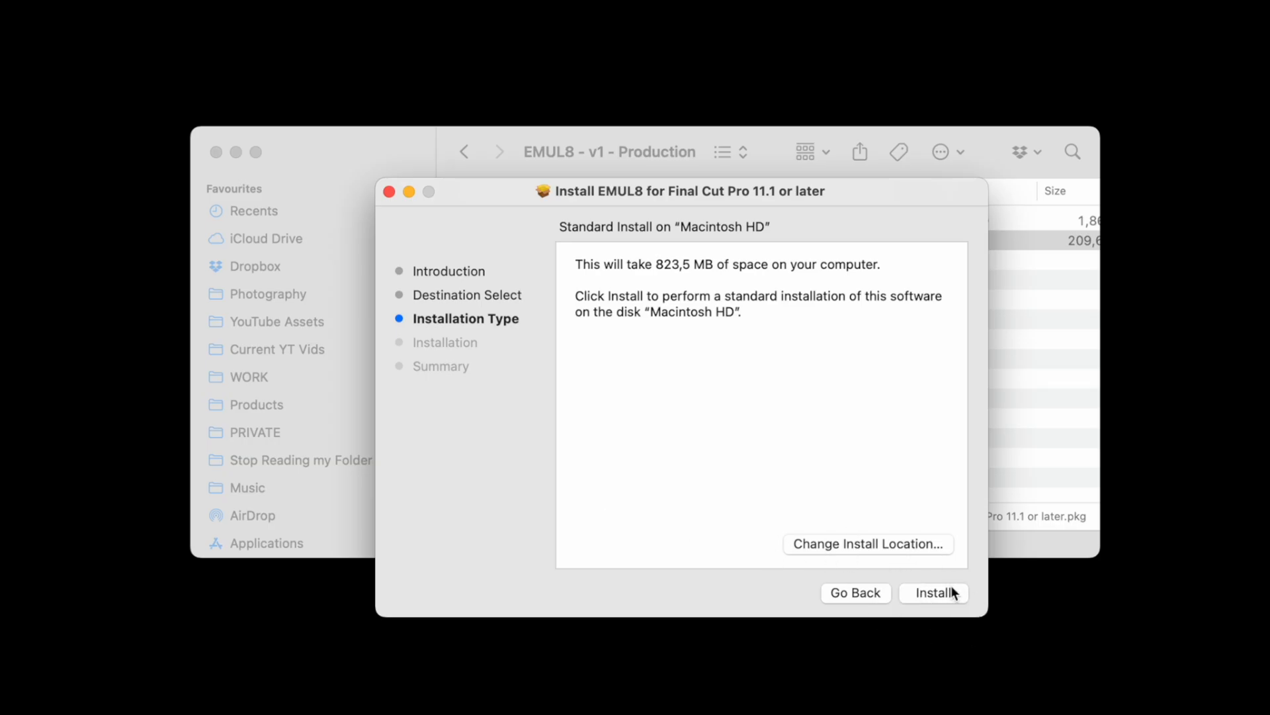
{"action": "left_click", "coordinate": [933, 592]}
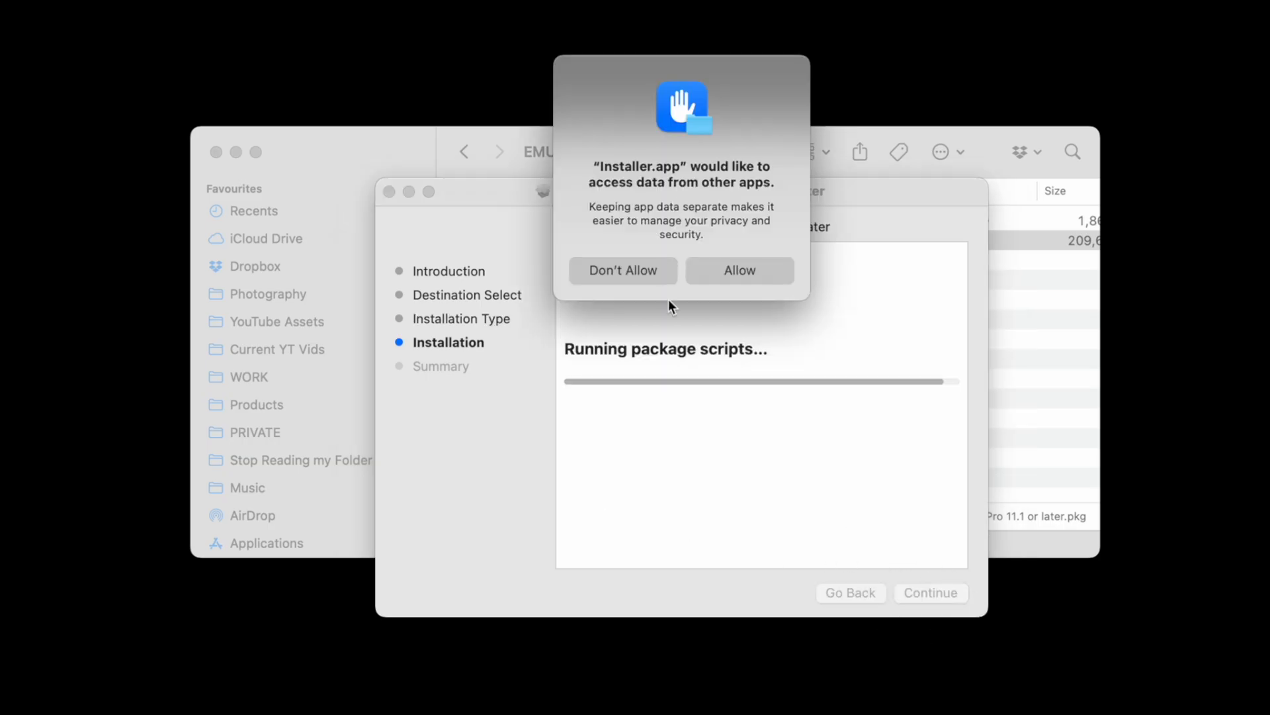
{"action": "mouse_move", "coordinate": [693, 249]}
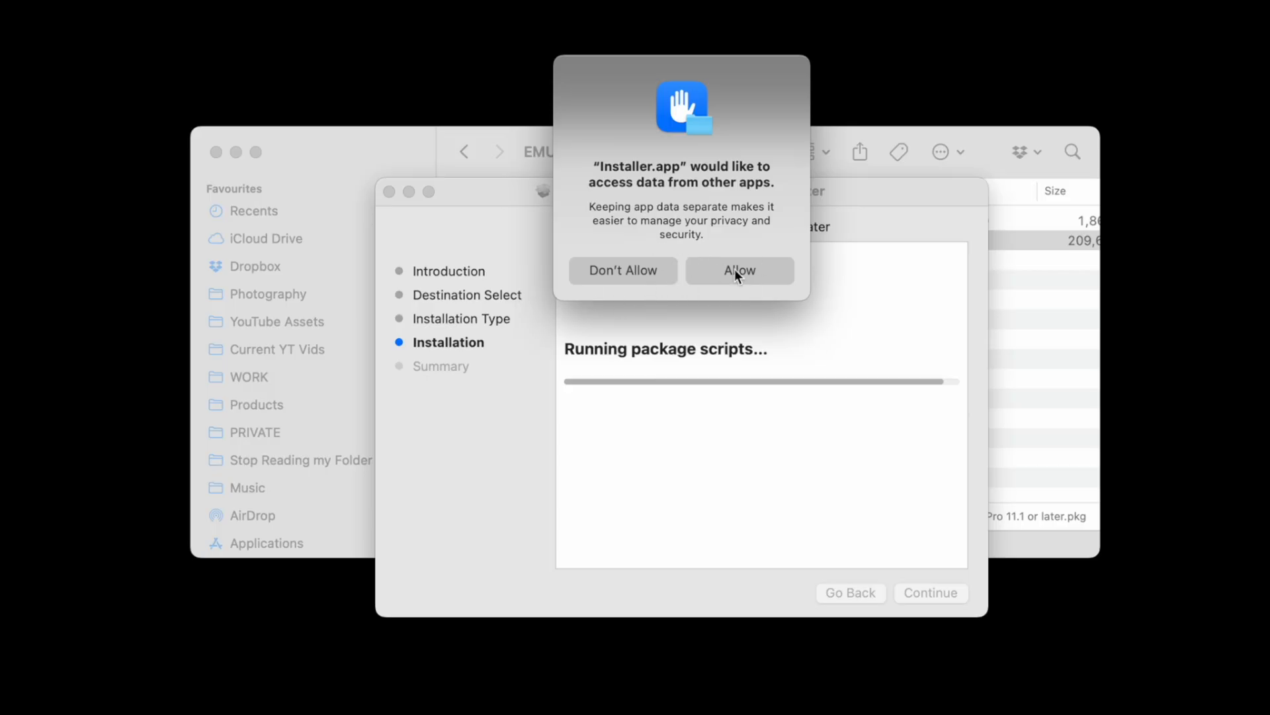
{"action": "left_click", "coordinate": [739, 270]}
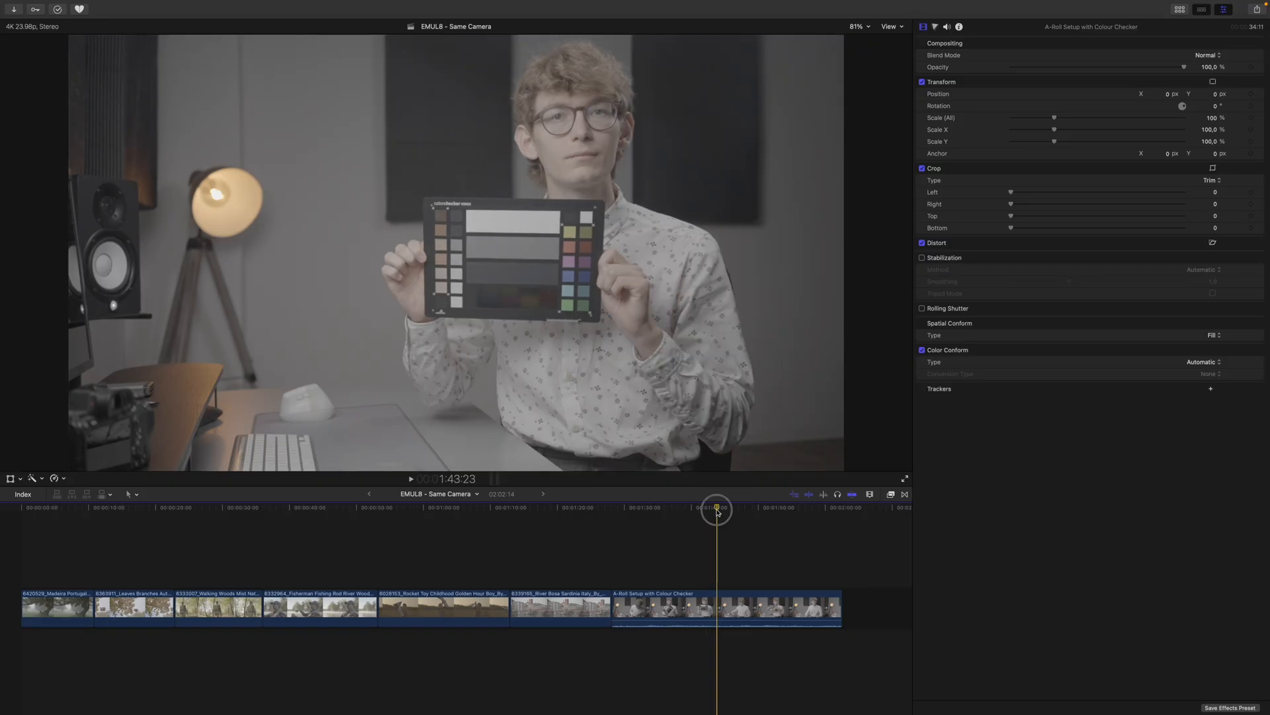
Add an adjustment clip at the timeline start and extend it across all clips.
{"action": "key", "text": "alt+a"}
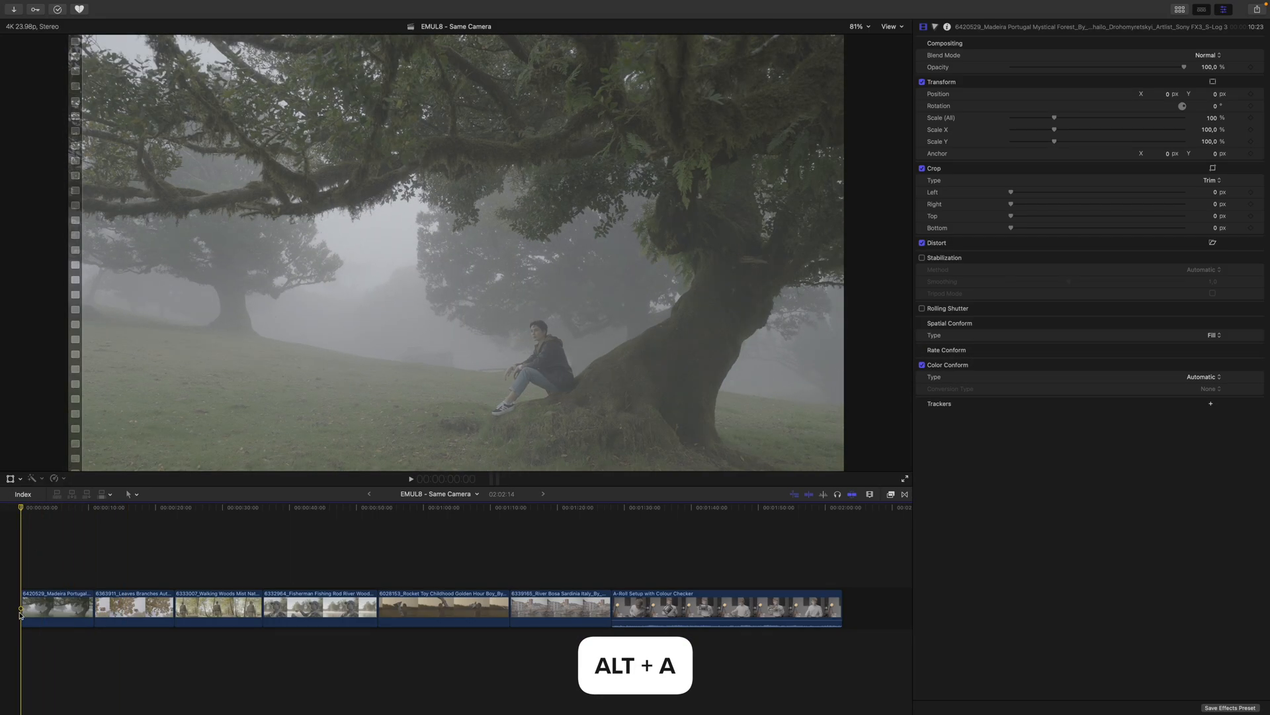
{"action": "left_click", "coordinate": [104, 6]}
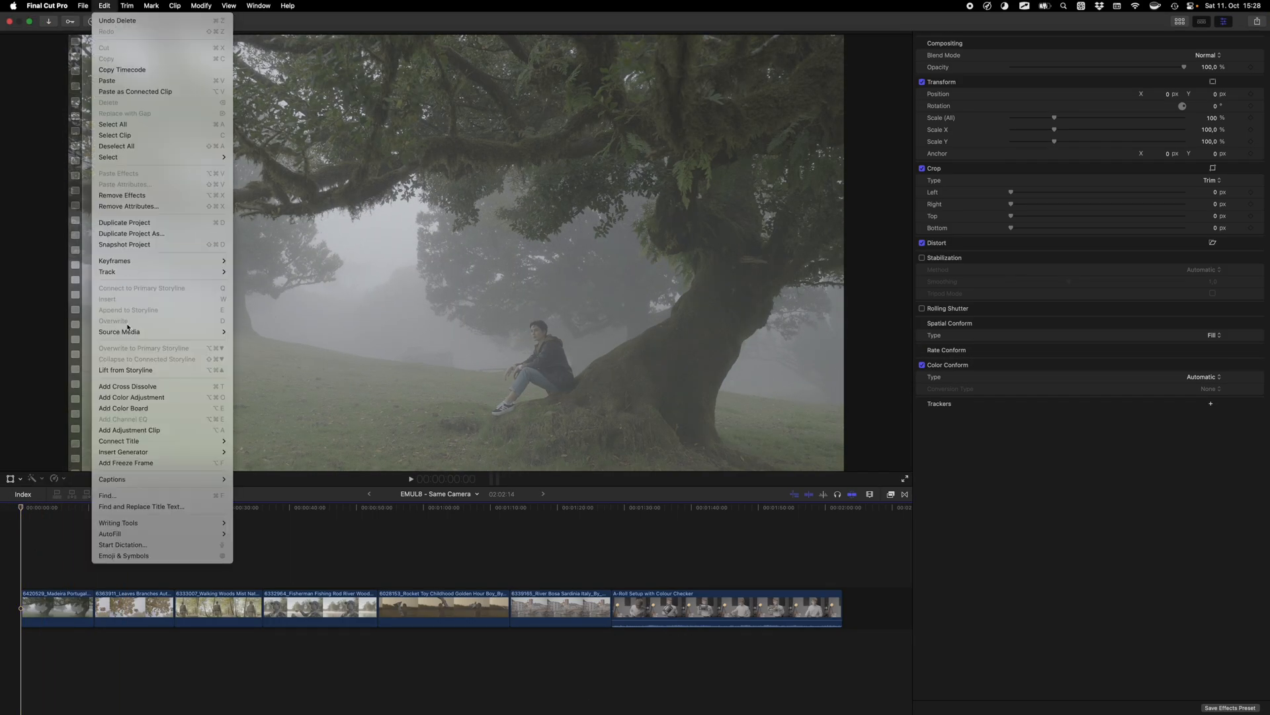
{"action": "left_click", "coordinate": [129, 429]}
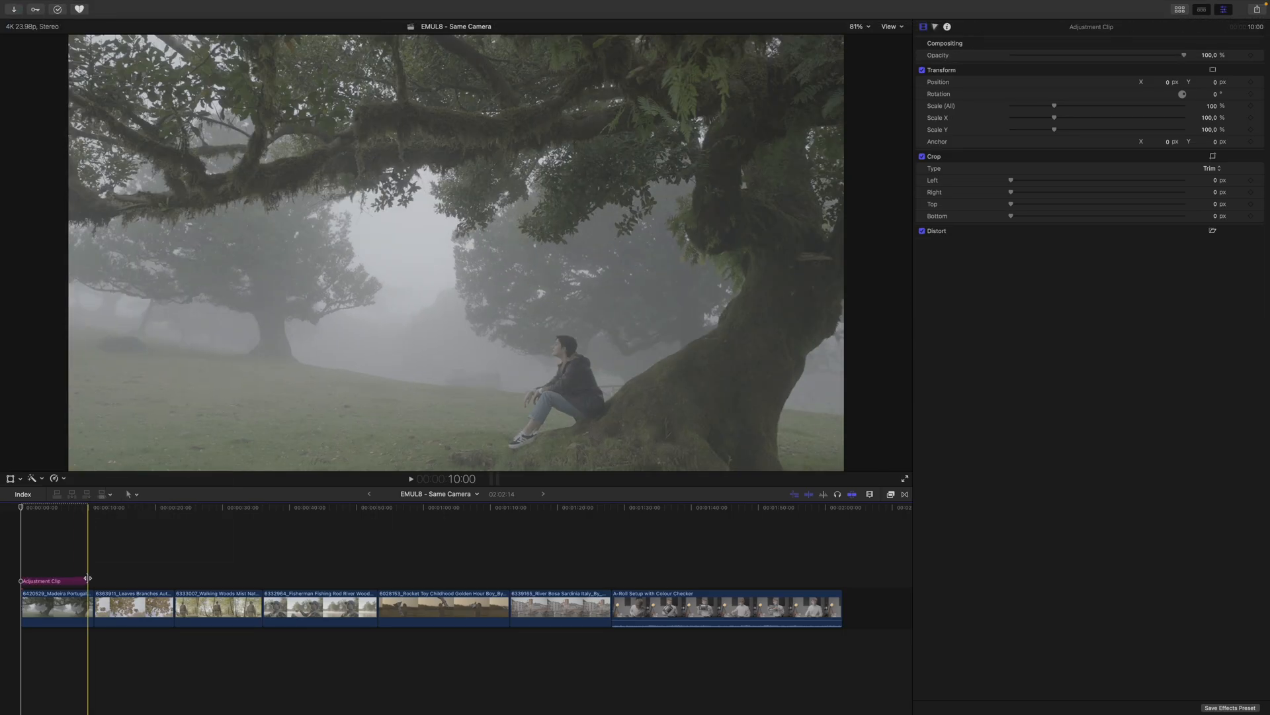
{"action": "left_click_drag", "start_coordinate": [84, 580], "coordinate": [802, 587]}
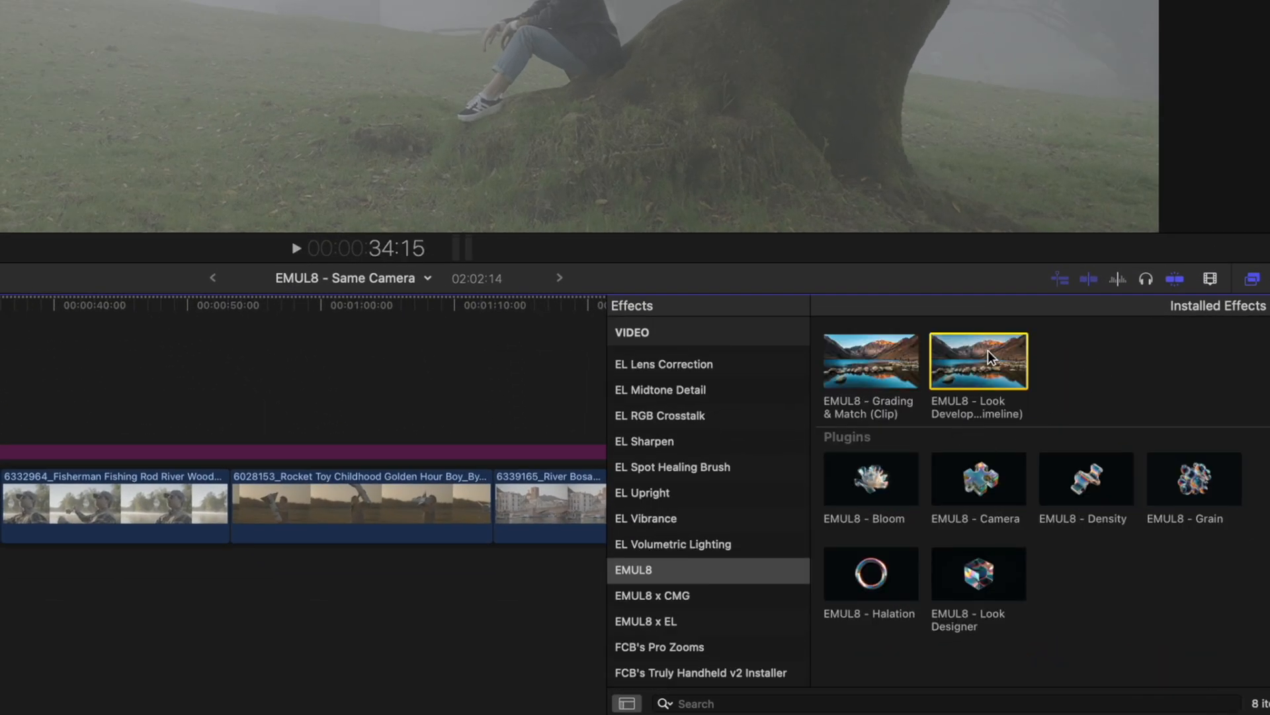
Apply EMUL8 - Look Development (Timeline) to the adjustment clip with camera Sony S-Log 3 - S-Gamut3.Cine.
{"action": "left_click_drag", "start_coordinate": [978, 361], "coordinate": [339, 462]}
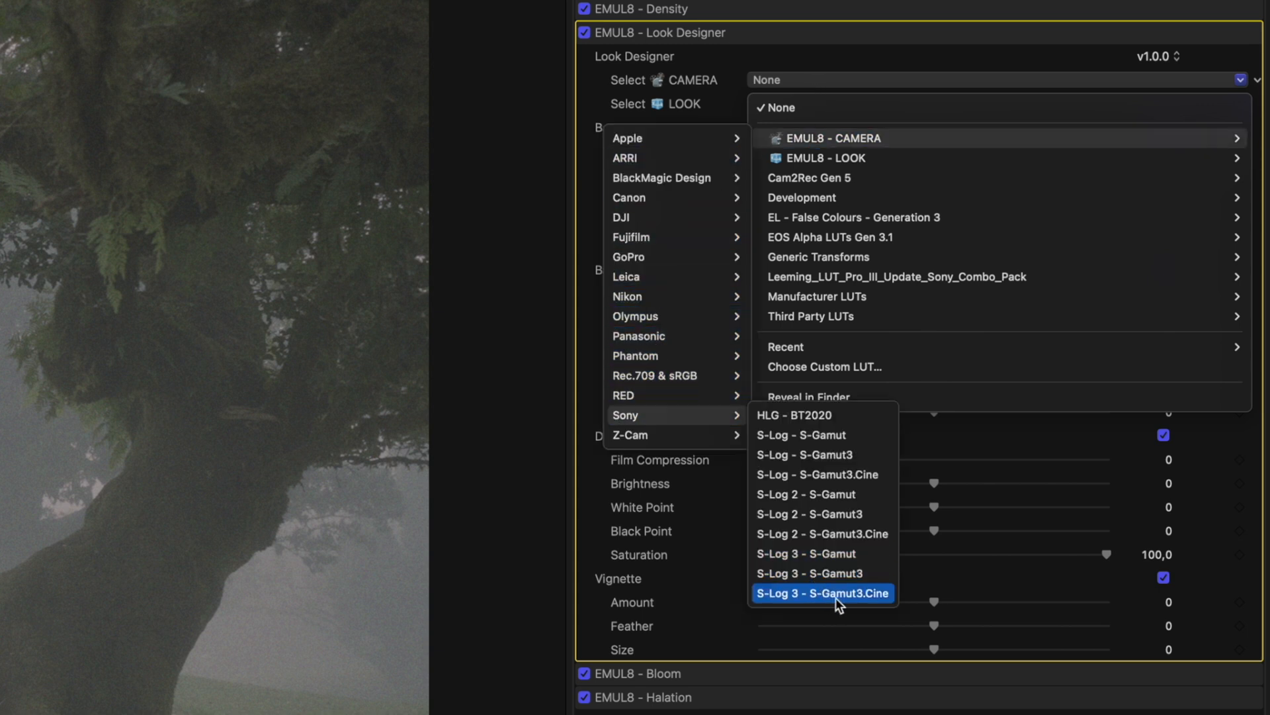
{"action": "left_click", "coordinate": [822, 593]}
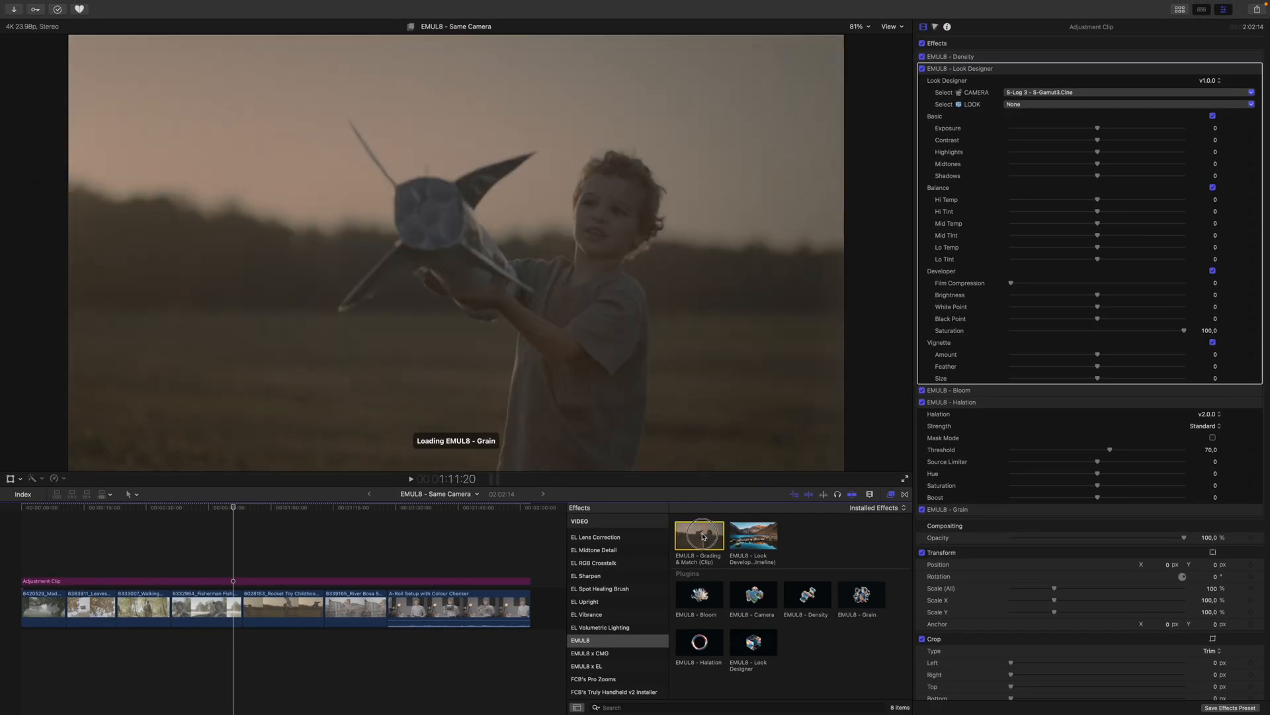
Paste the A-Roll Setup with Colour Checker clip's corrections and EMUL8 effect onto six clips.
{"action": "left_click", "coordinate": [458, 606]}
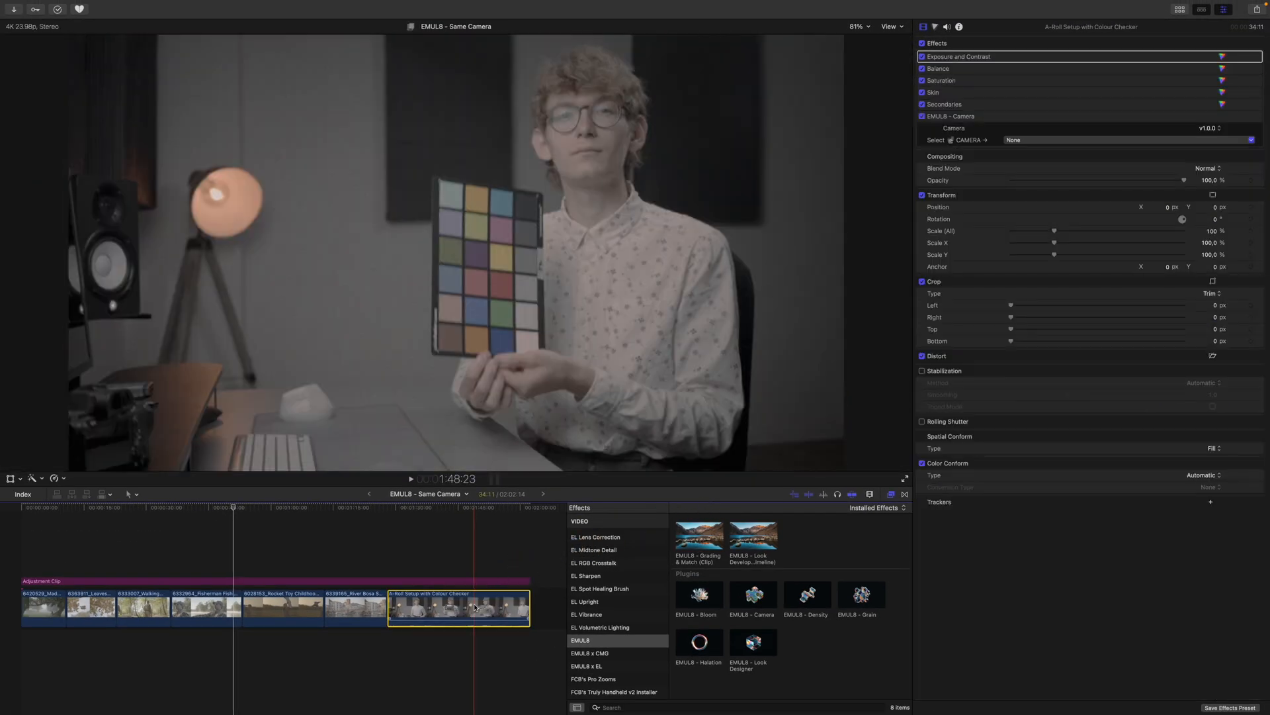
{"action": "key", "text": "cmd+c"}
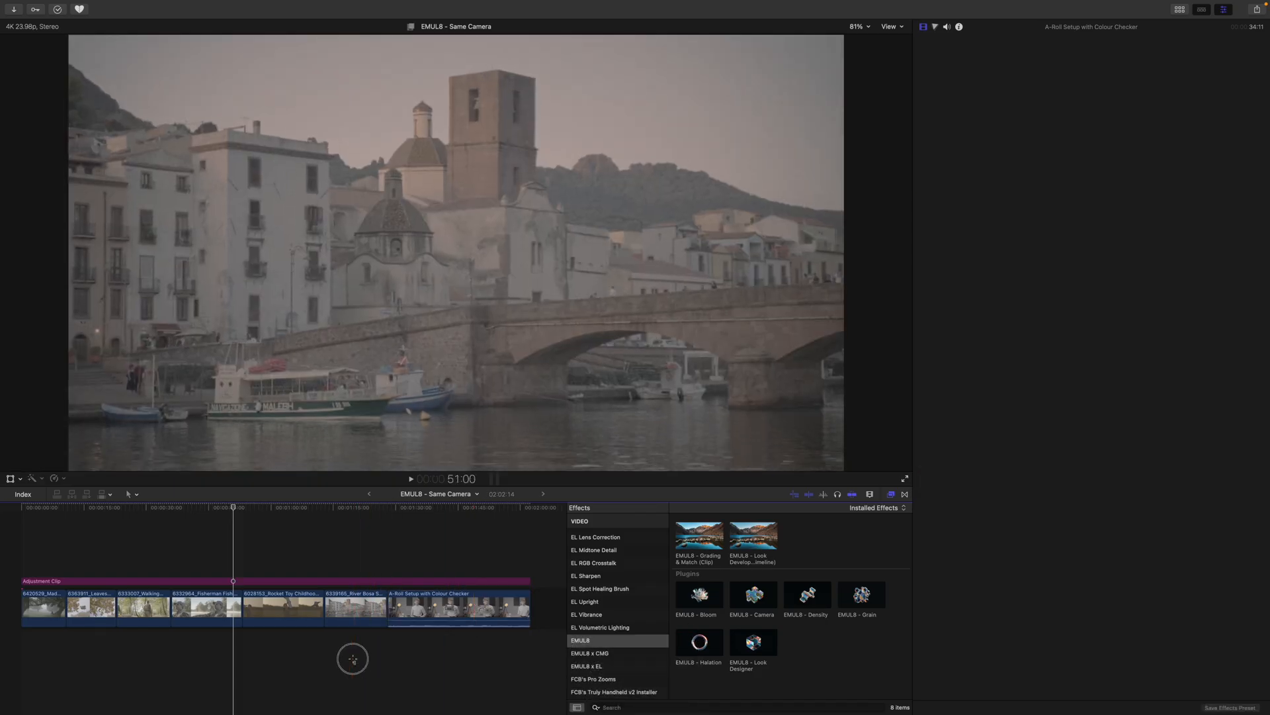
{"action": "key", "text": "cmd+shift+v"}
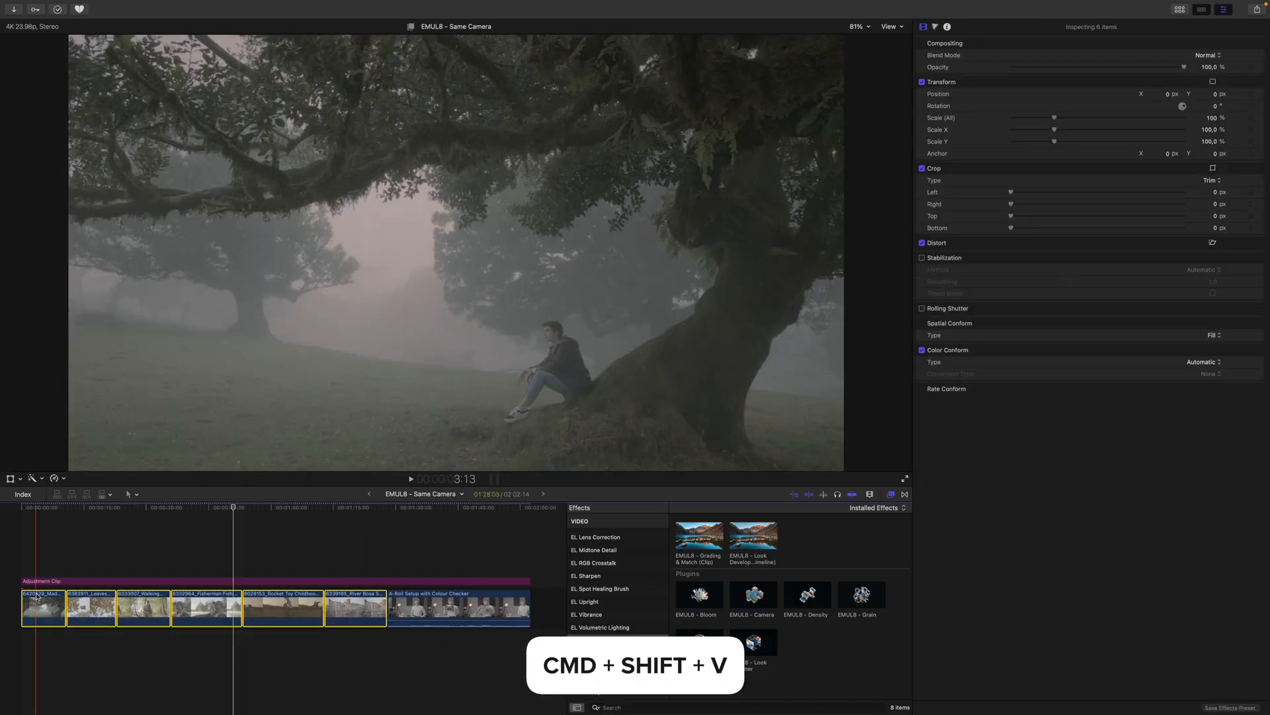
{"action": "key", "text": "cmd+shift+v"}
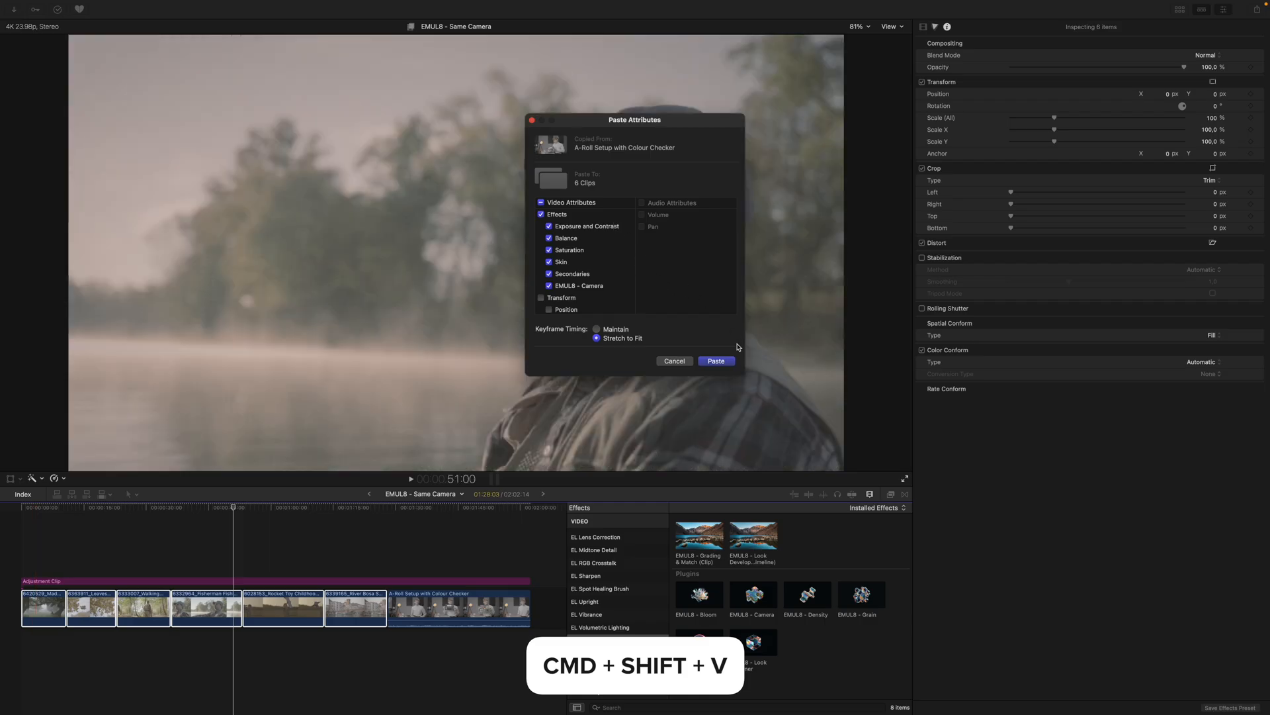
{"action": "left_click", "coordinate": [715, 361]}
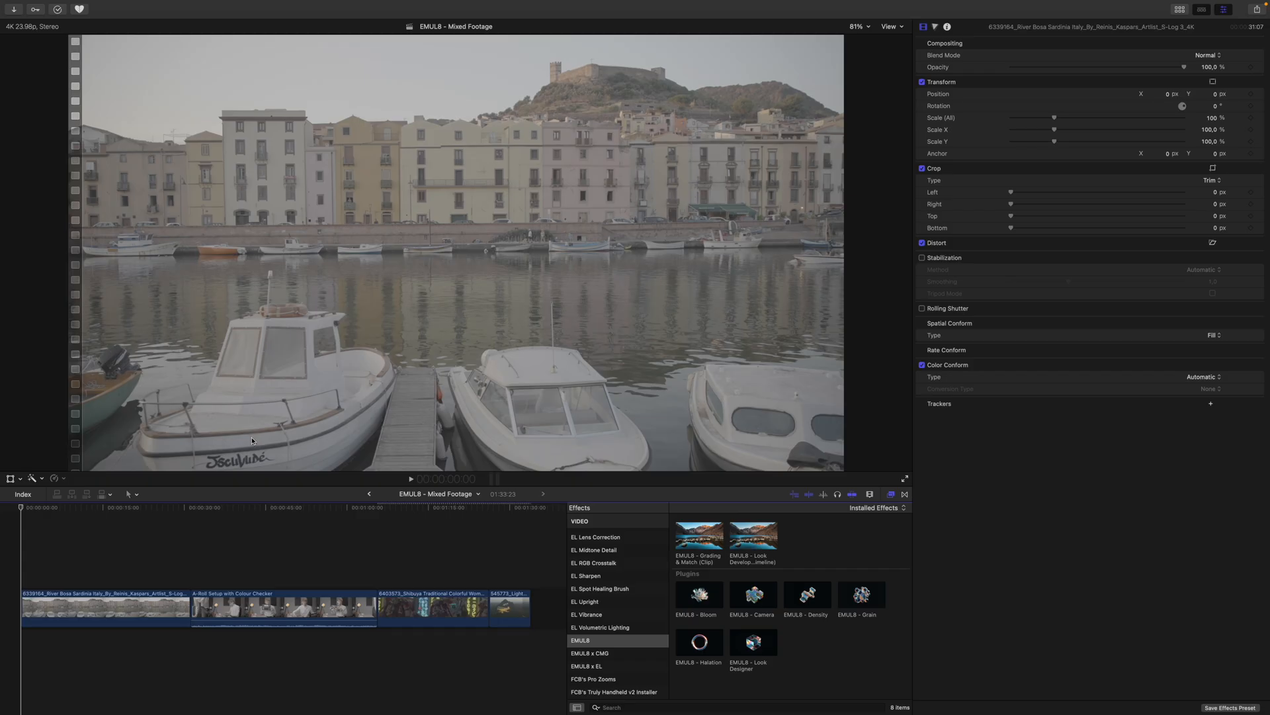
In Mixed Footage, add the adjustment clip and paste the Light Aircraft clip's effects onto three clips.
{"action": "key", "text": "alt+a"}
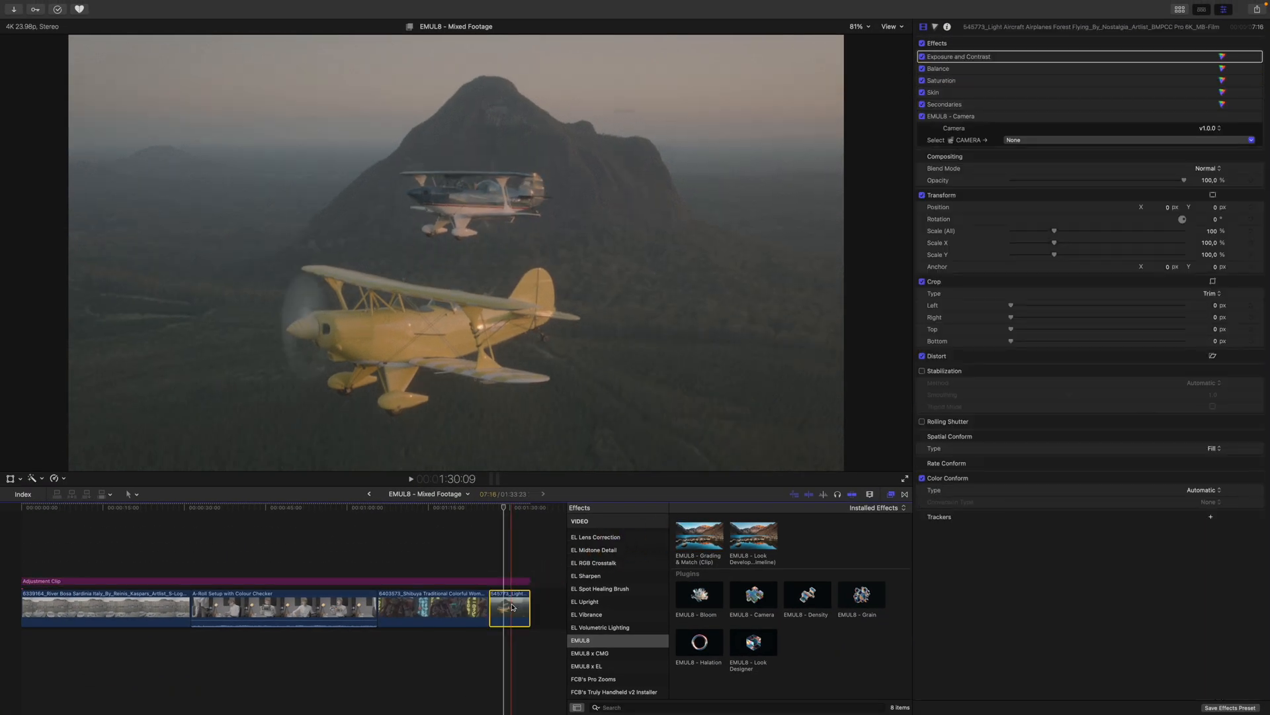
{"action": "key", "text": "cmd+c"}
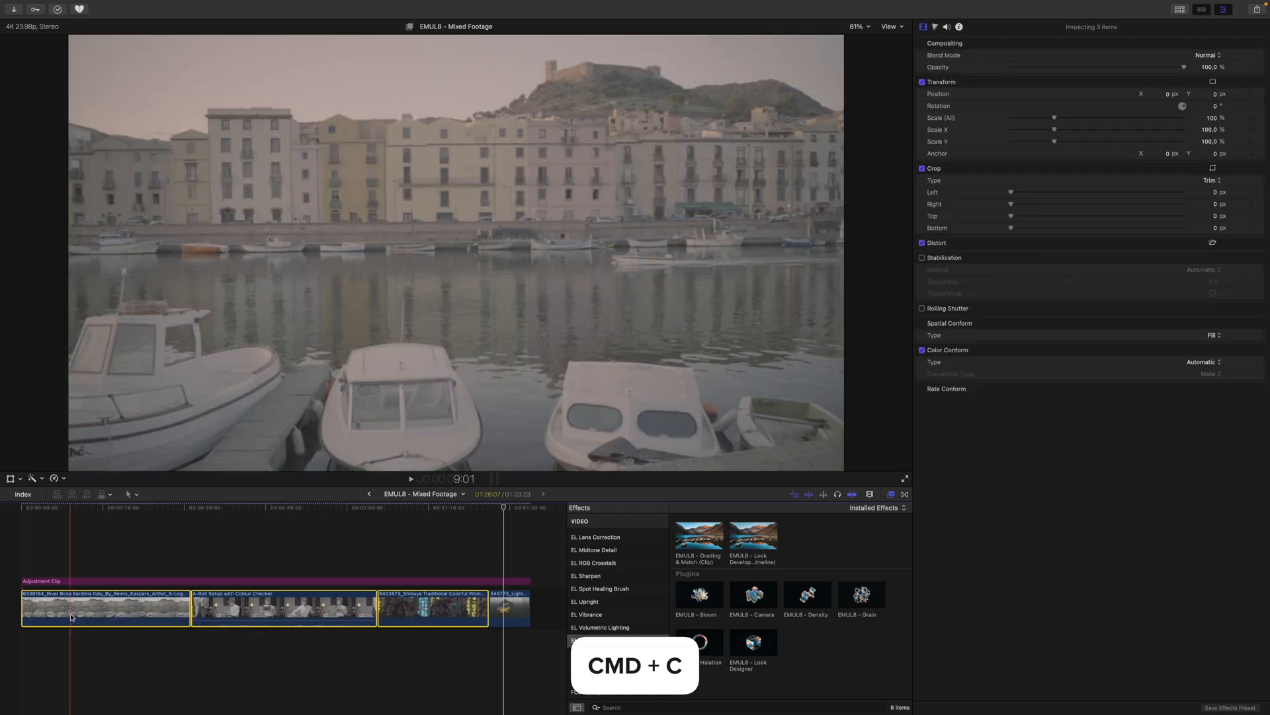
{"action": "key", "text": "cmd+shift+v"}
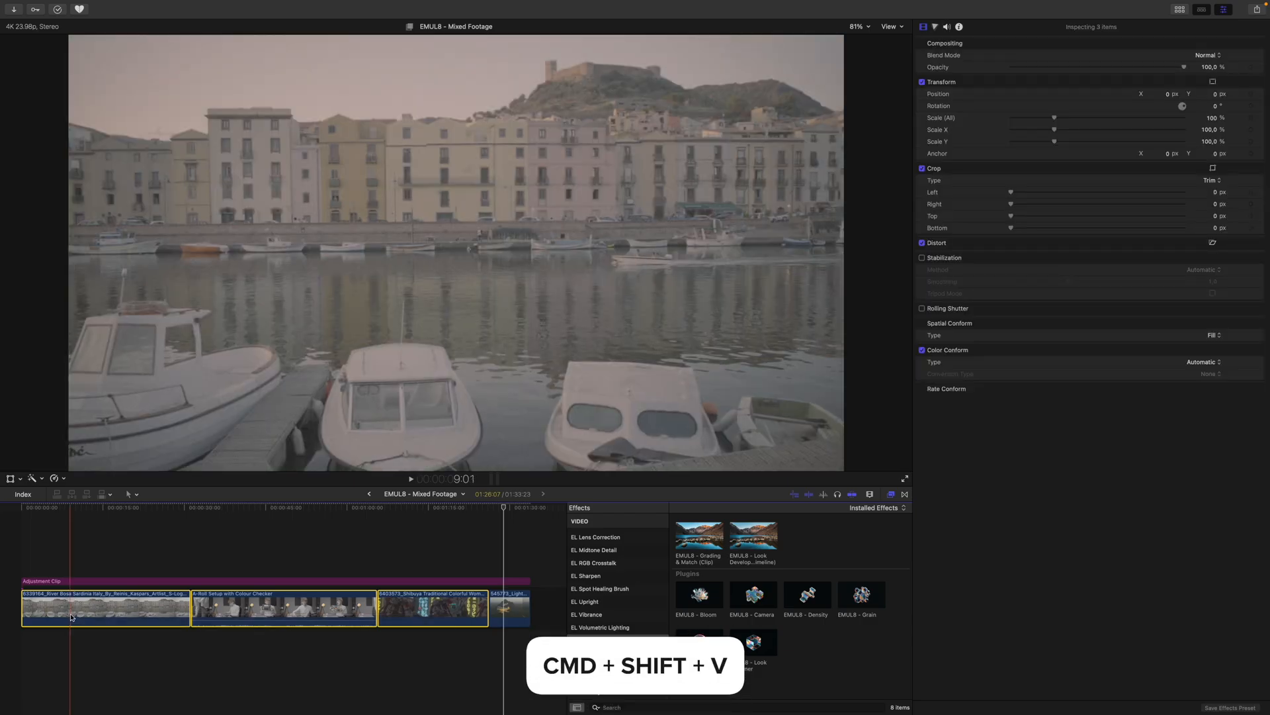
{"action": "key", "text": "cmd+shift+v"}
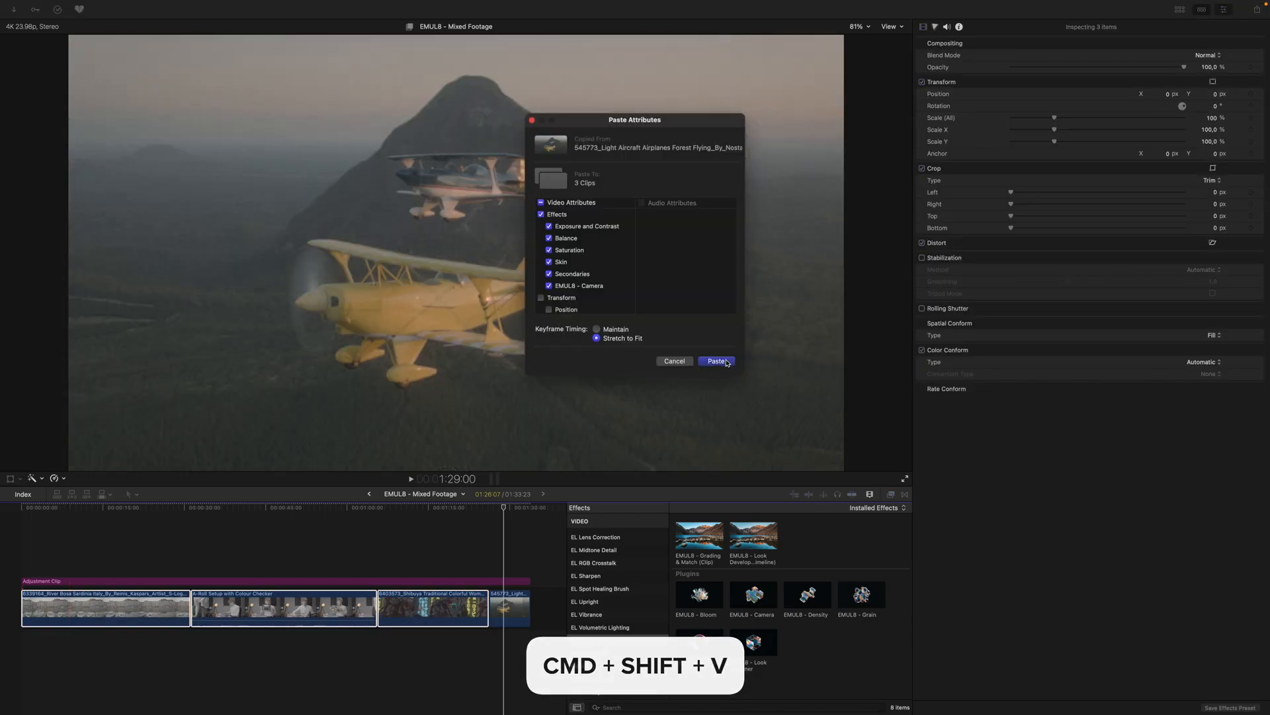
{"action": "left_click", "coordinate": [715, 361]}
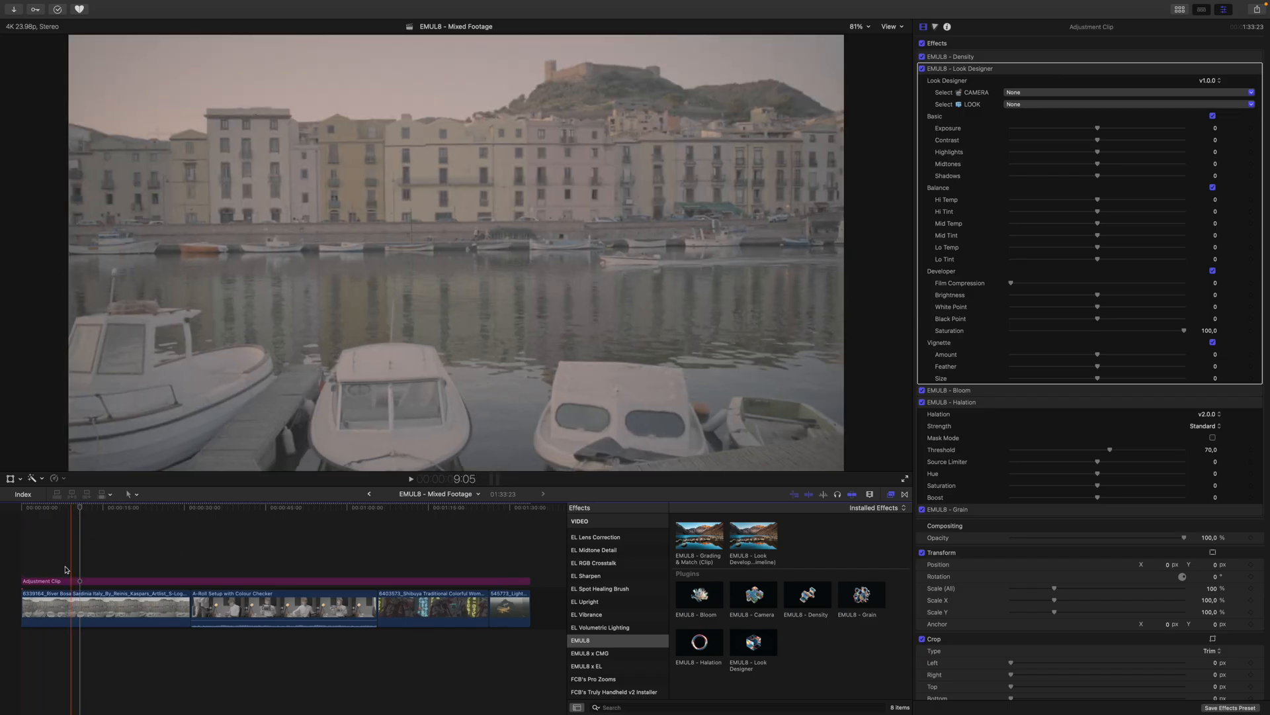
Set EMUL8 camera profiles per clip, e.g. S-Log3 S-Gamut3.Cine for A-roll, BMD Film Gen 4 for aircraft.
{"action": "left_click", "coordinate": [105, 606]}
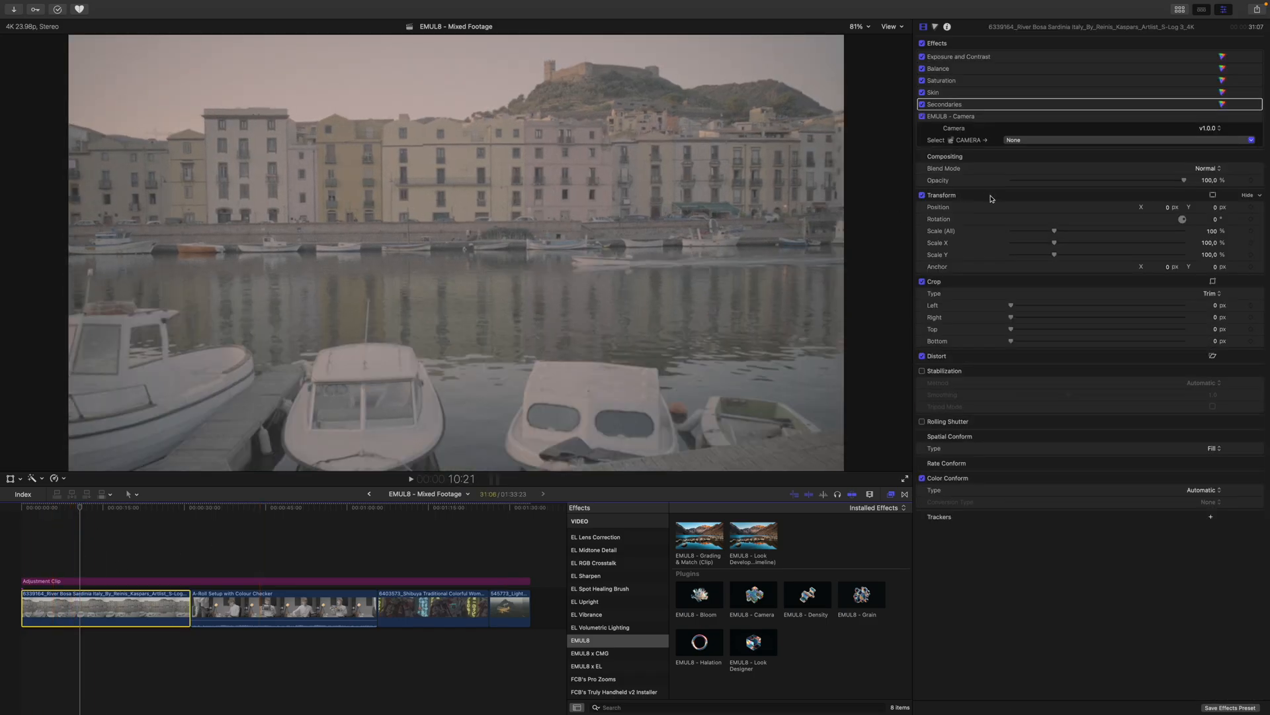
{"action": "left_click", "coordinate": [952, 116]}
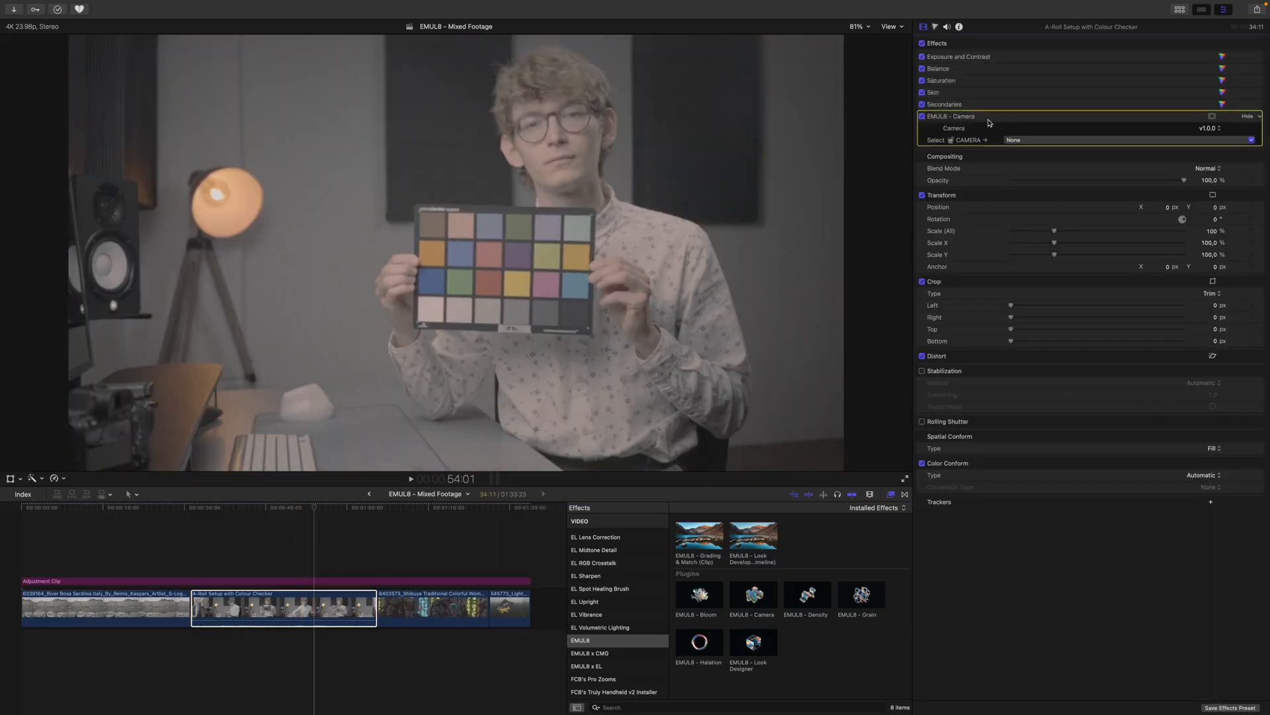
{"action": "left_click", "coordinate": [1129, 140]}
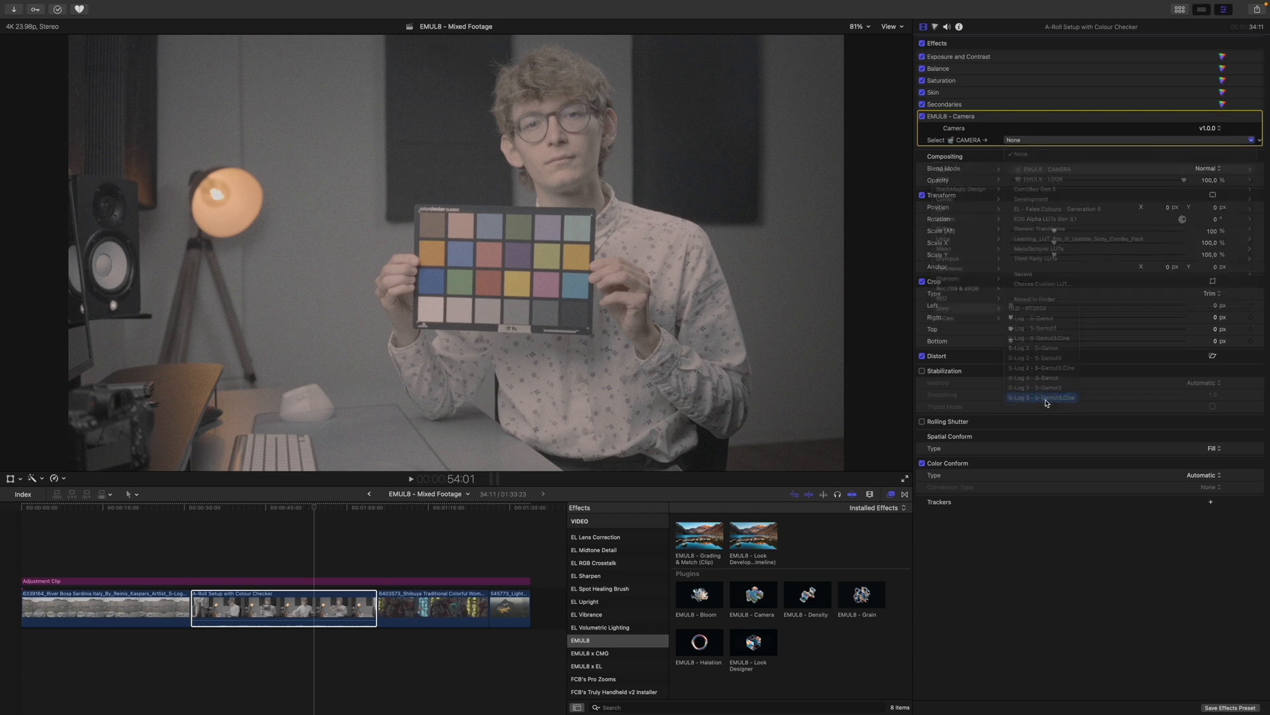
{"action": "left_click", "coordinate": [433, 604]}
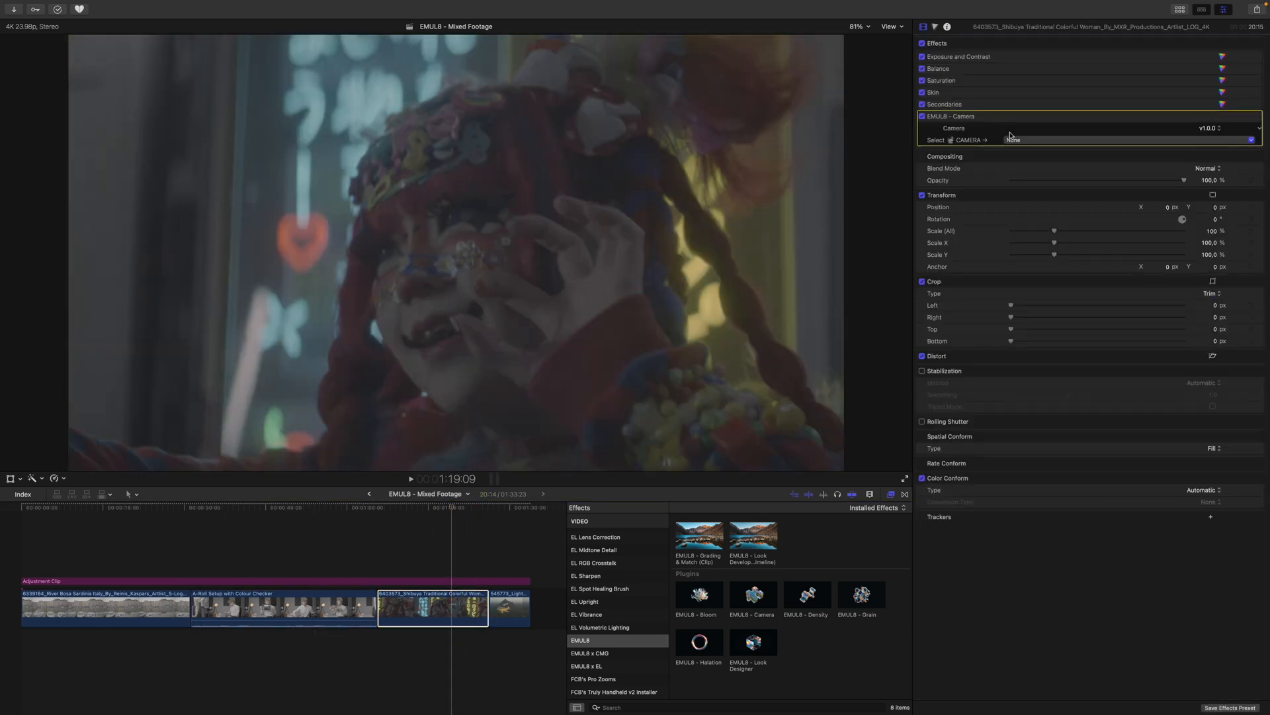
{"action": "left_click", "coordinate": [1009, 140]}
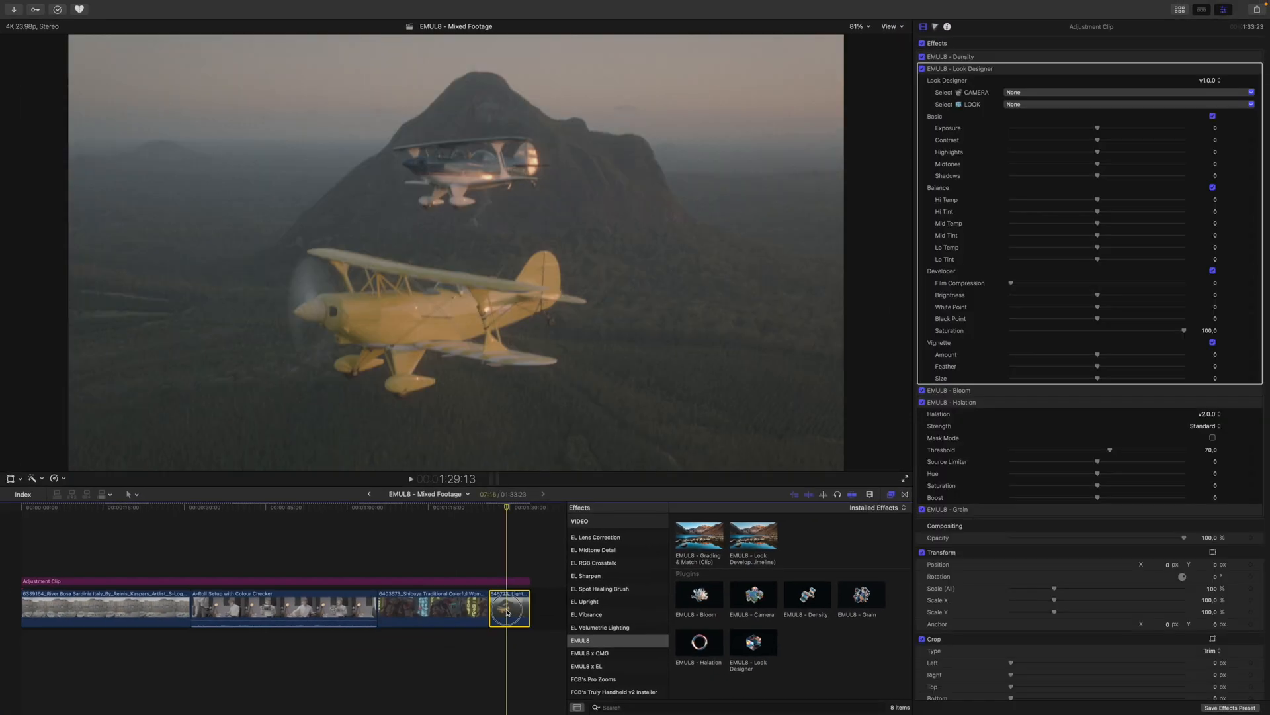
{"action": "left_click", "coordinate": [508, 607]}
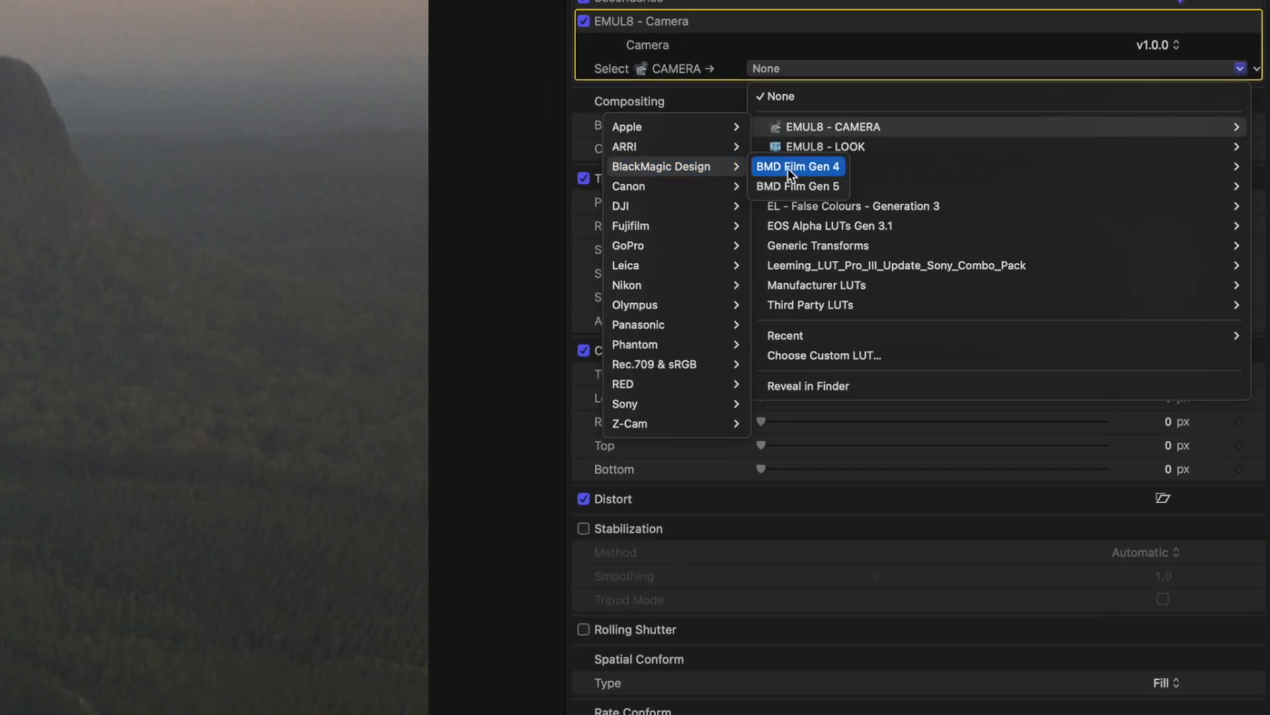
{"action": "left_click", "coordinate": [797, 166]}
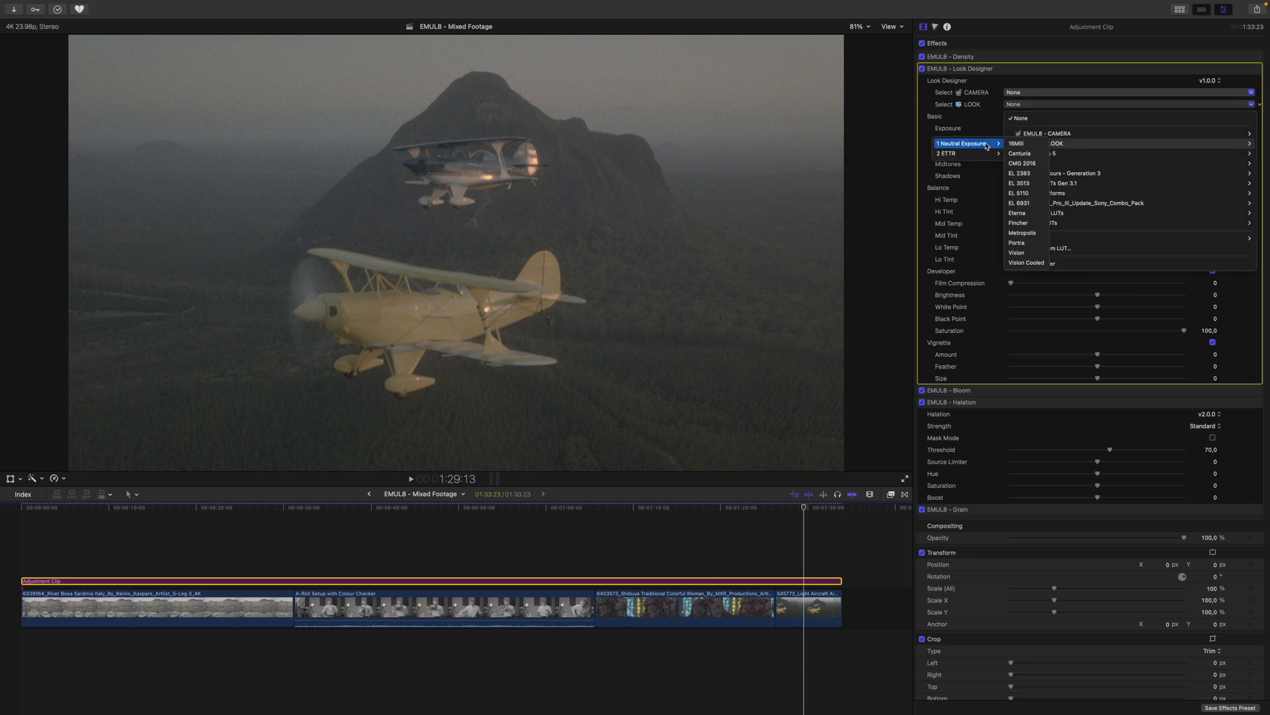
Set the adjustment clip's Look Designer look to 16Mill and review the river town clip's correction.
{"action": "left_click", "coordinate": [1016, 143]}
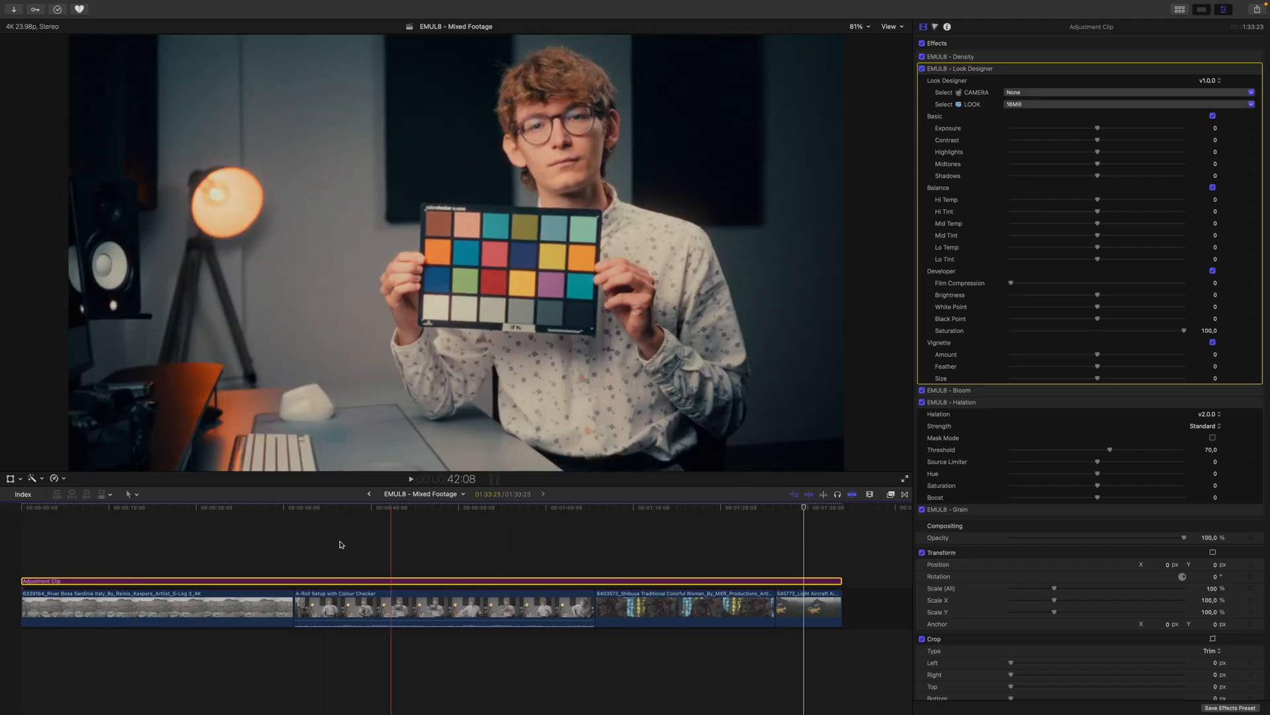
{"action": "left_click", "coordinate": [158, 607]}
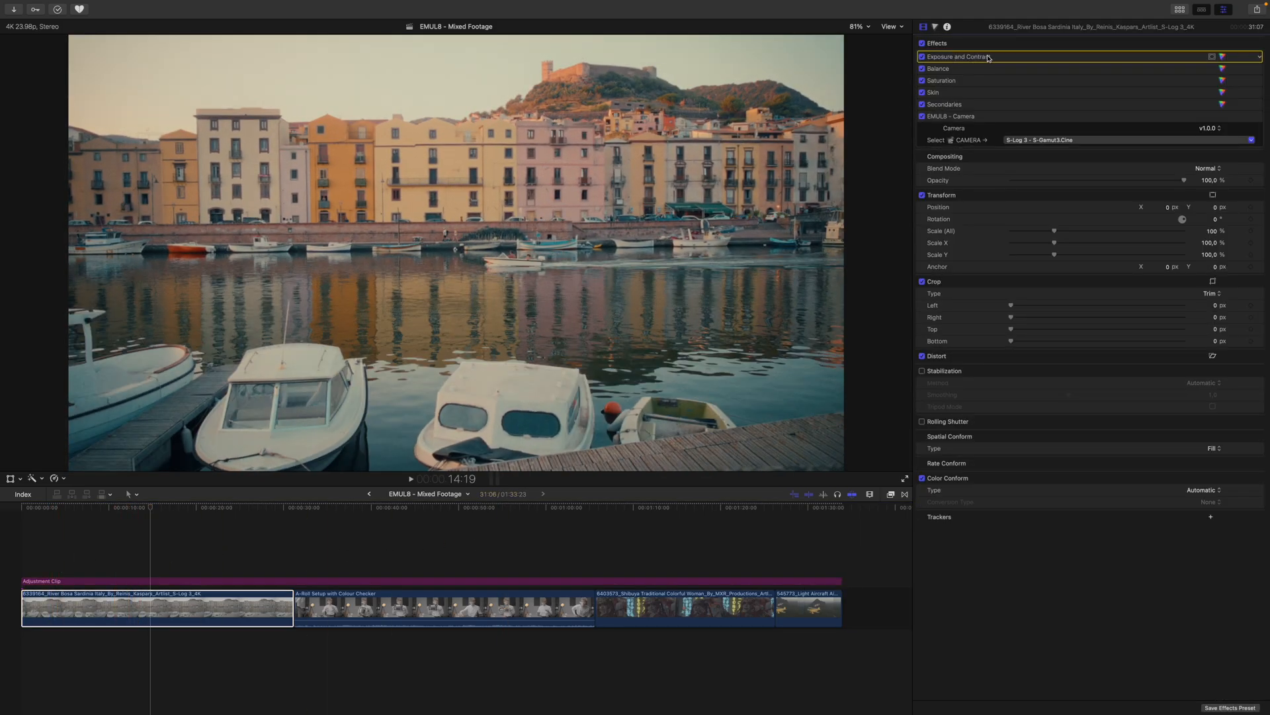
{"action": "left_click", "coordinate": [956, 56]}
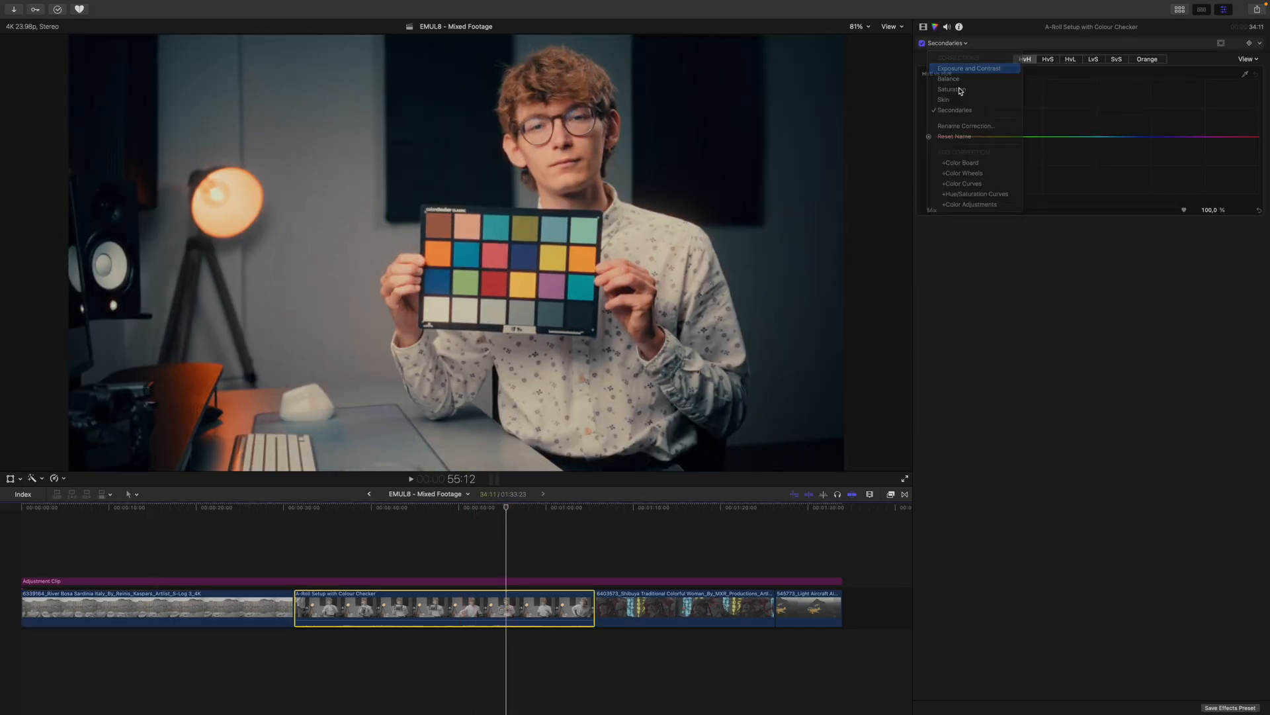
{"action": "left_click", "coordinate": [969, 68]}
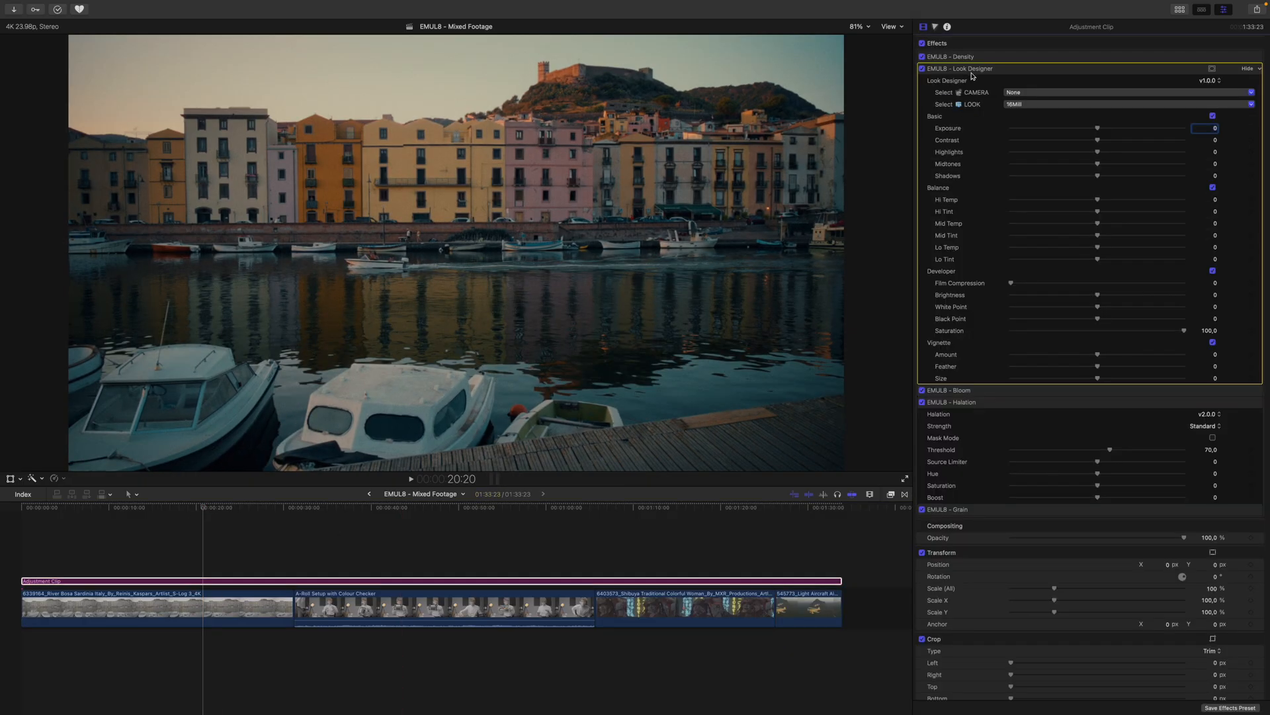
Choose EMUL8 - LOOK > Fincher > 1 Neutral Exposure after briefly trying Eterna.
{"action": "left_click", "coordinate": [1256, 104]}
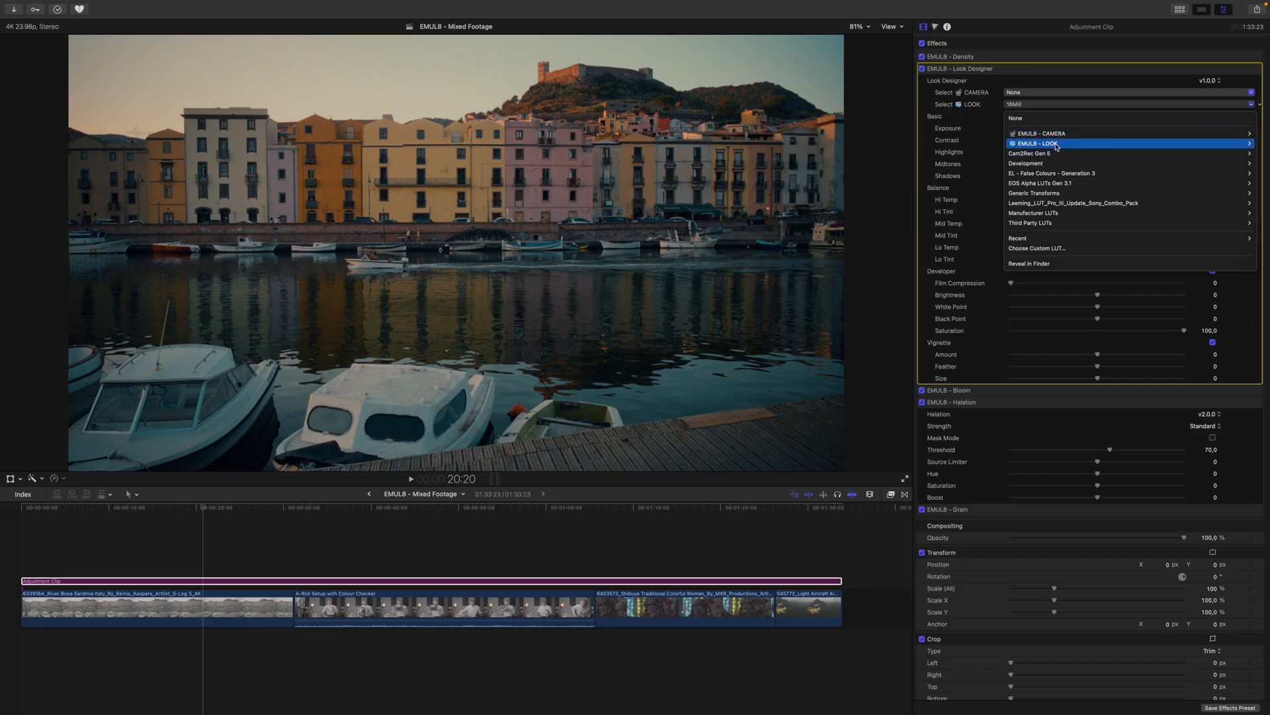
{"action": "left_click", "coordinate": [1053, 144]}
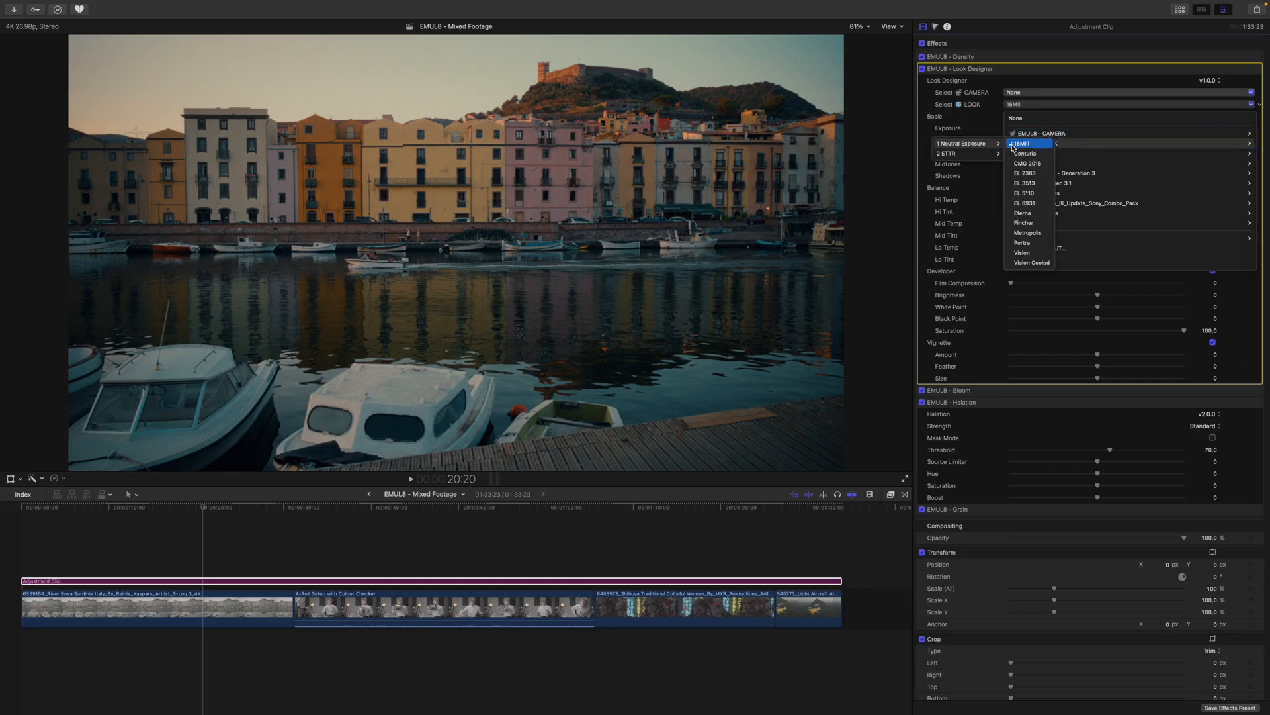
{"action": "left_click", "coordinate": [1023, 213]}
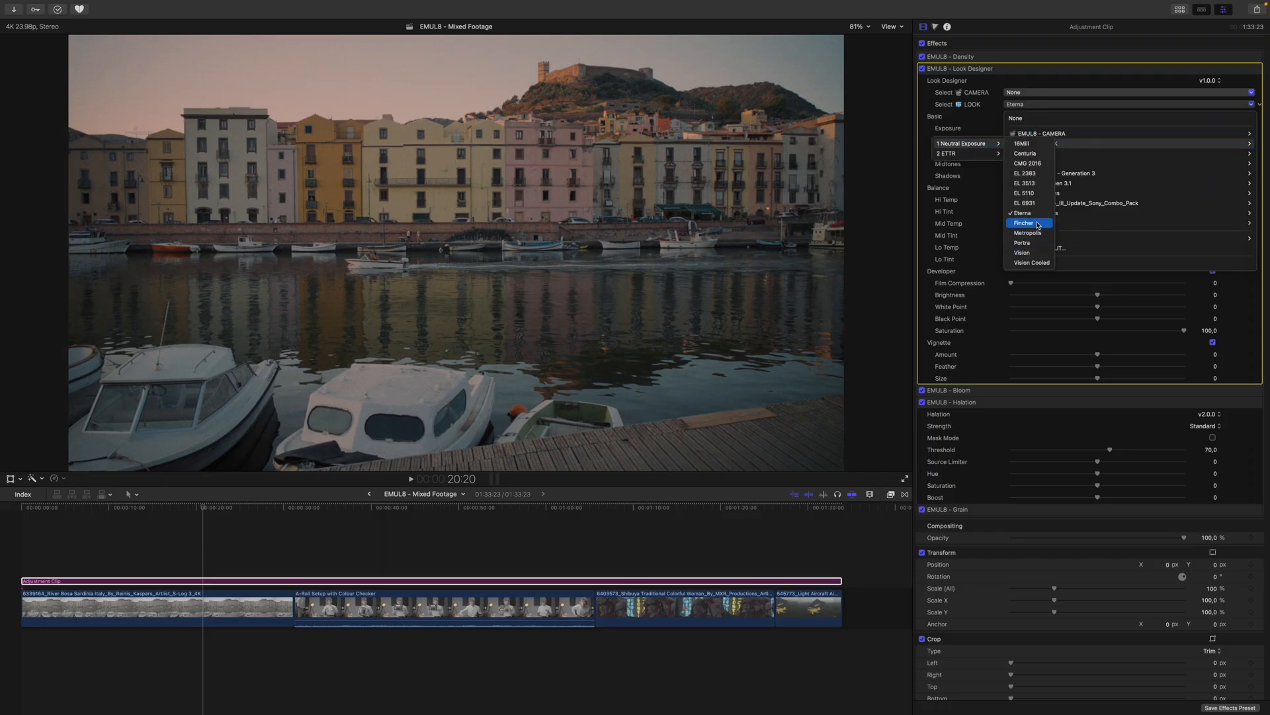
{"action": "left_click", "coordinate": [1024, 223]}
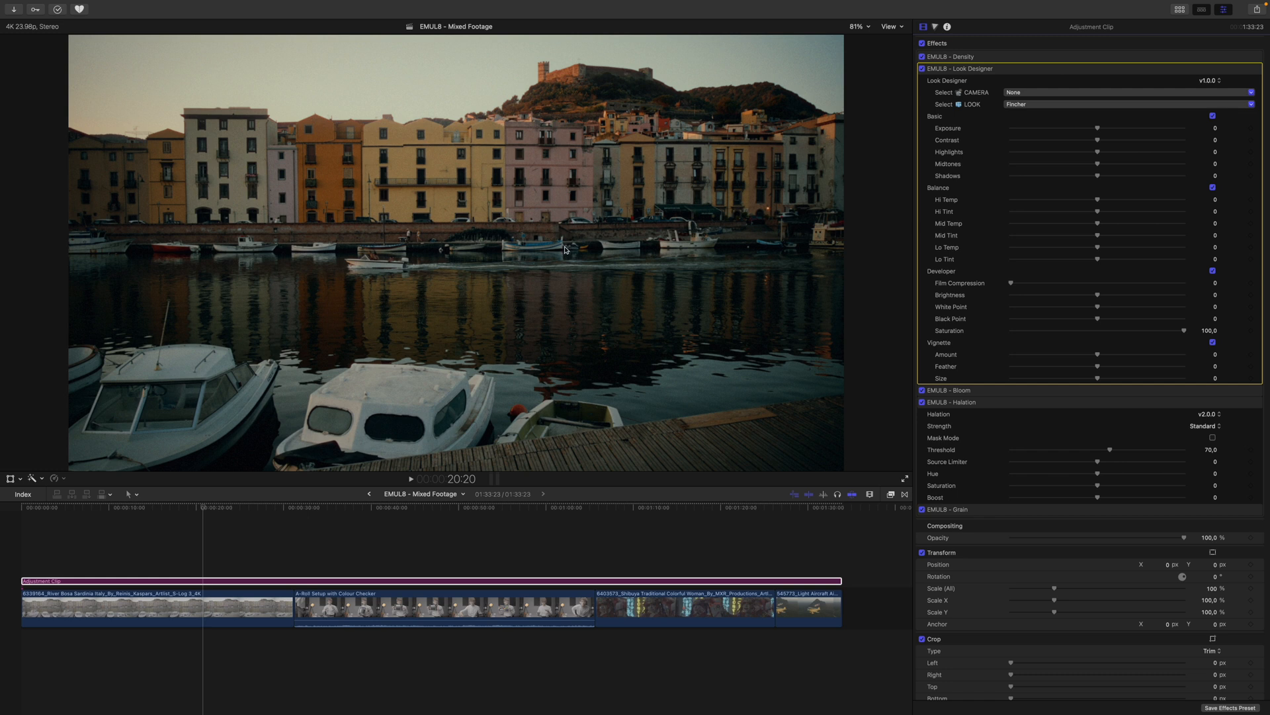
{"action": "mouse_move", "coordinate": [631, 234]}
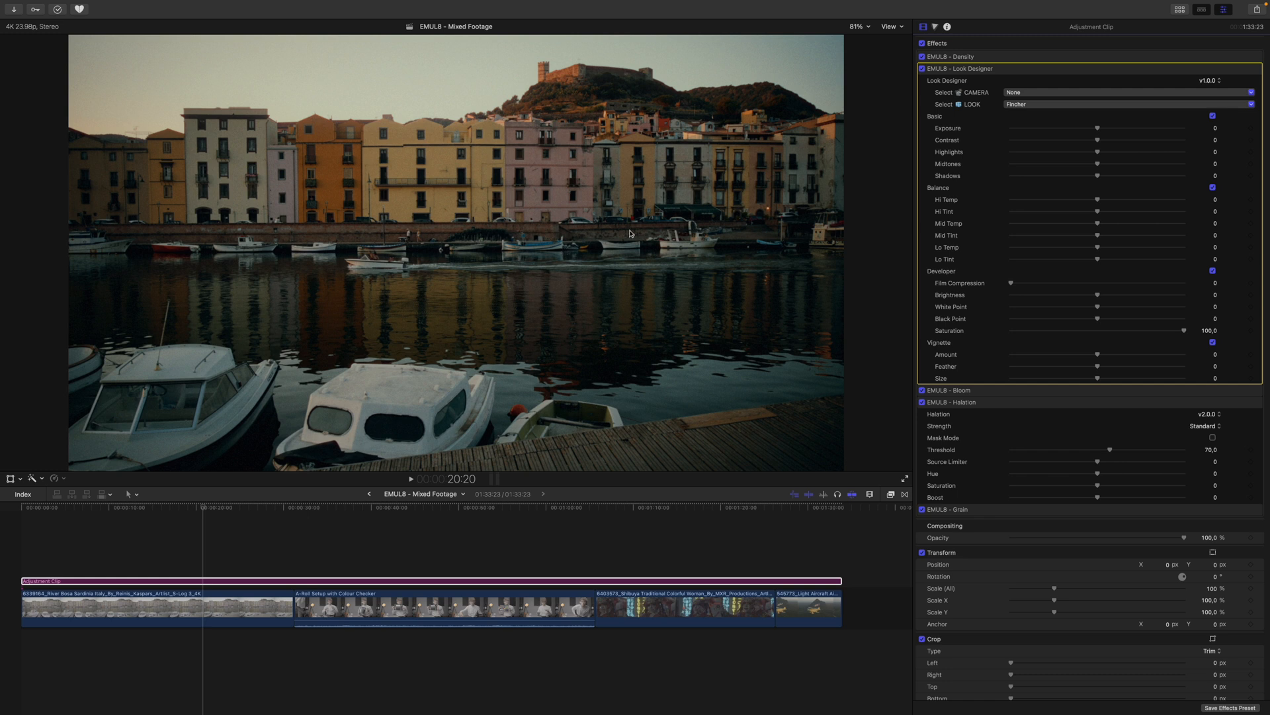
{"action": "left_click", "coordinate": [554, 530]}
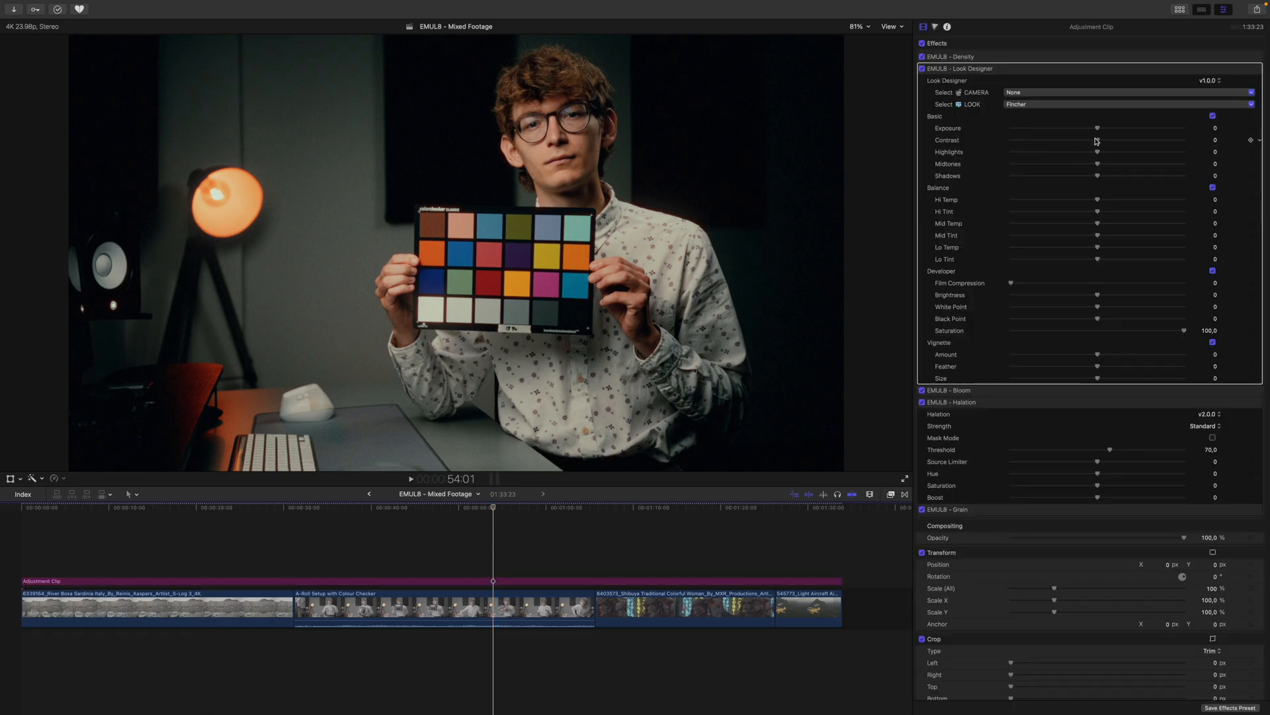
Lower Look Designer contrast to -18.6, raise film compression to about 48.11, and compare.
{"action": "left_click_drag", "start_coordinate": [1097, 150], "coordinate": [1082, 150]}
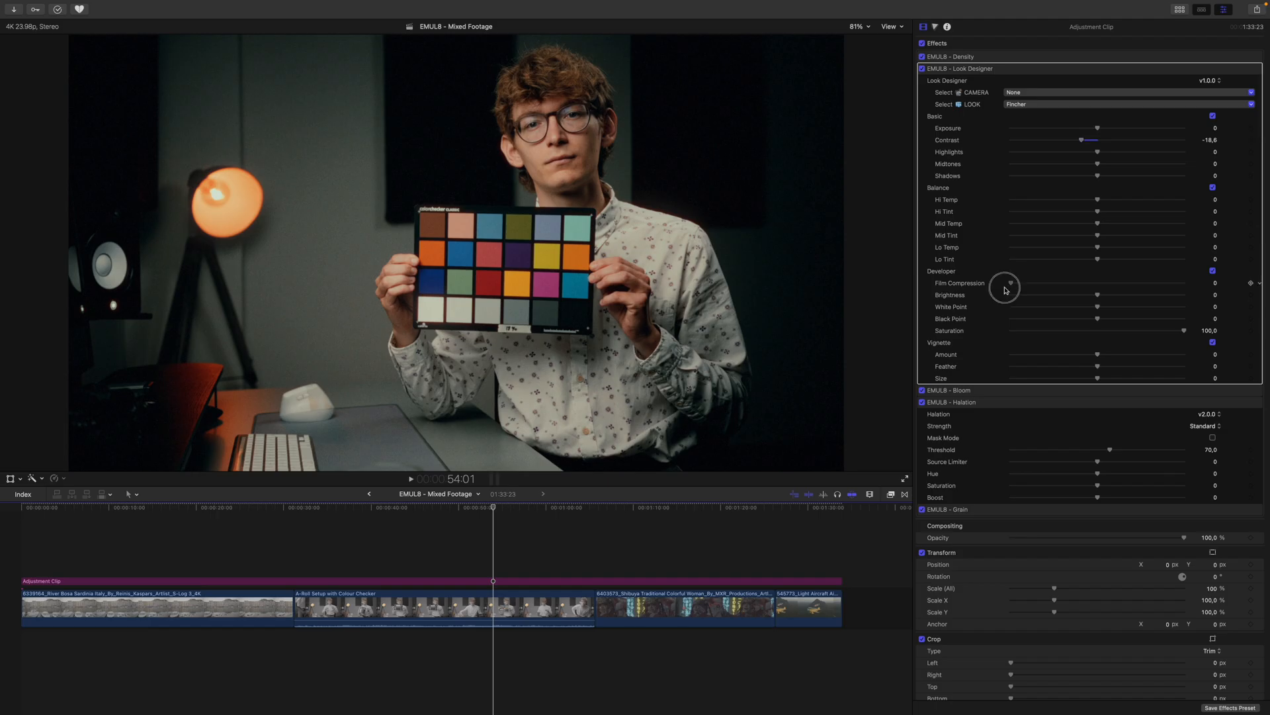
{"action": "left_click_drag", "start_coordinate": [1004, 285], "coordinate": [1101, 285]}
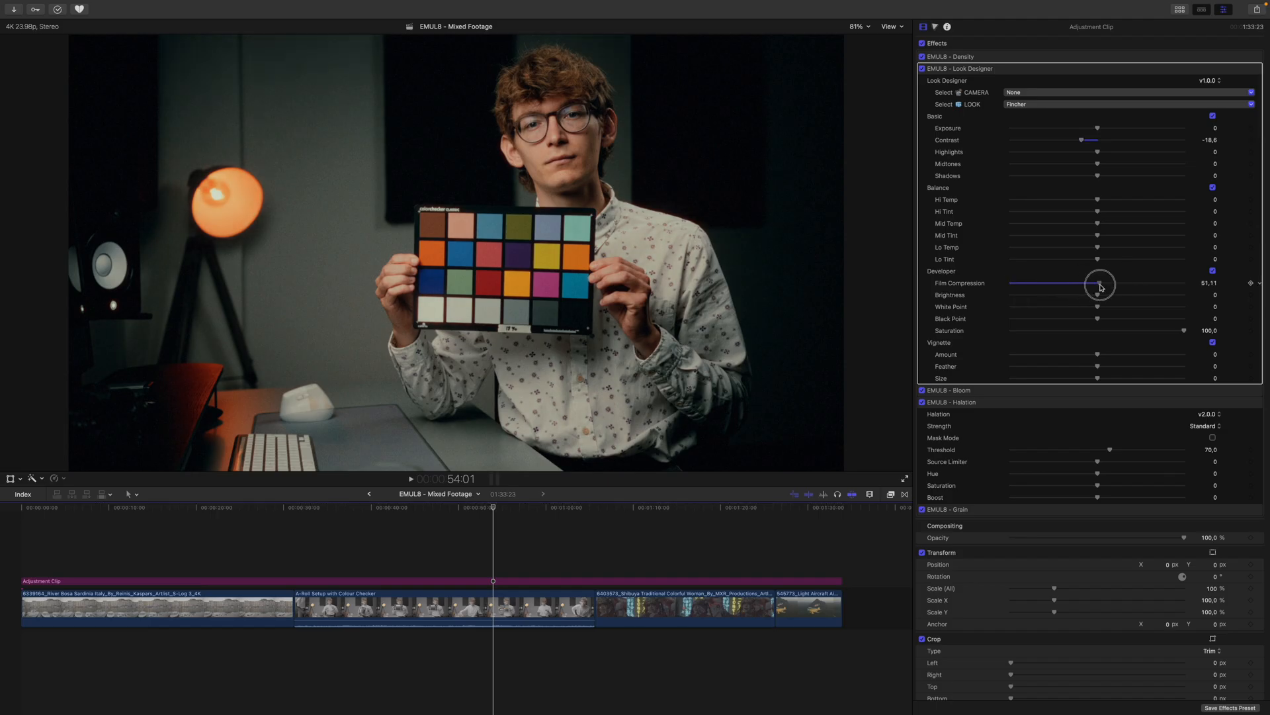
{"action": "left_click_drag", "start_coordinate": [1100, 283], "coordinate": [1093, 283]}
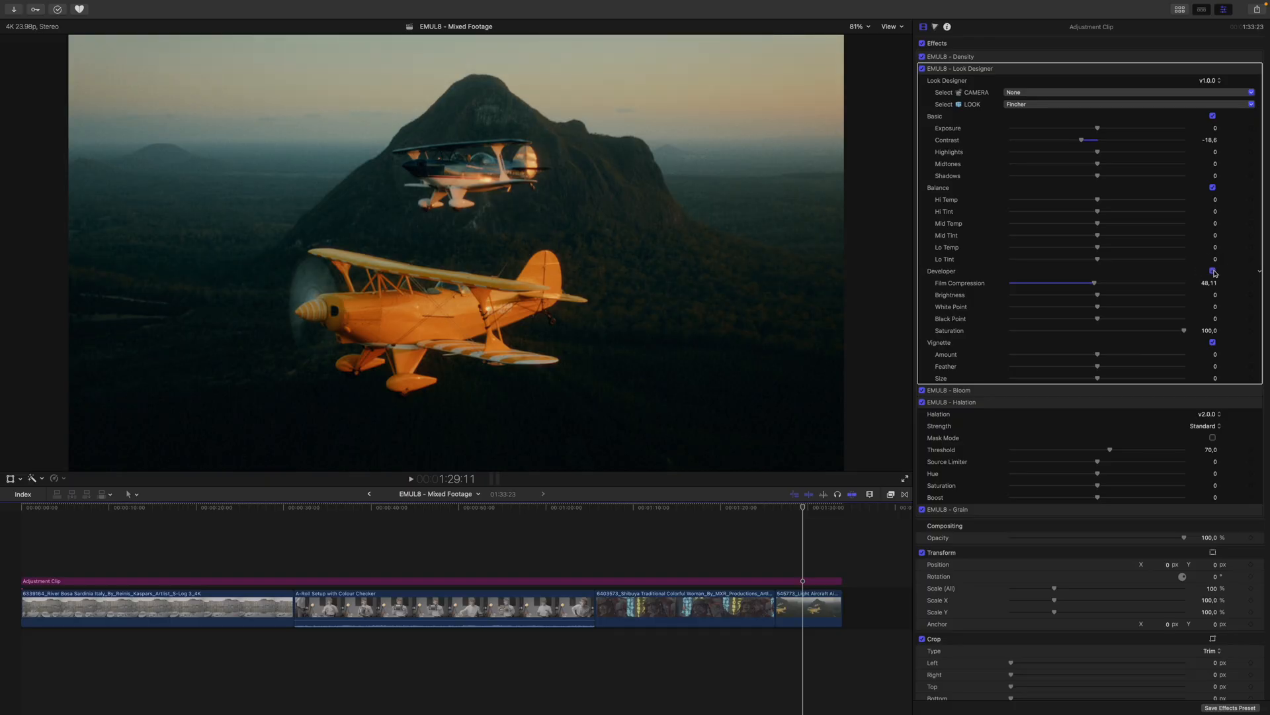
{"action": "left_click", "coordinate": [177, 506]}
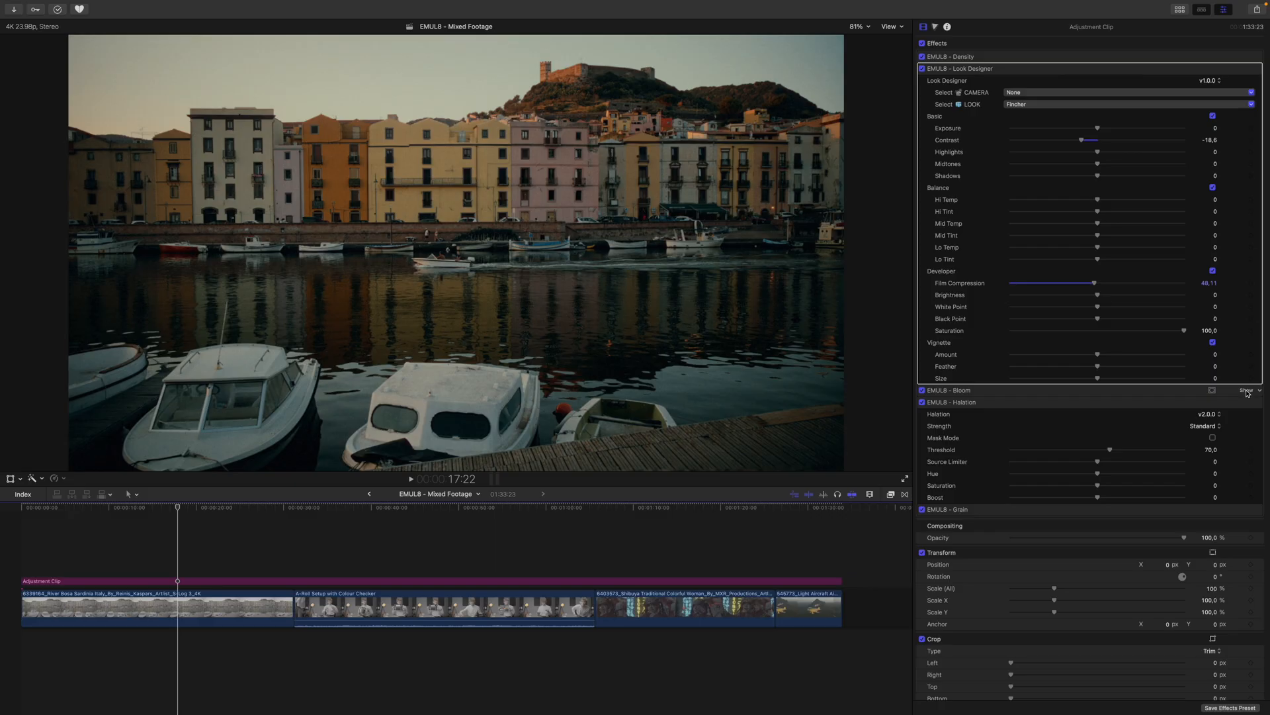
In EMUL8 Bloom, set halation strength to Bold and Grain Highlights to 45.71, then return to timeline start.
{"action": "left_click", "coordinate": [1246, 390]}
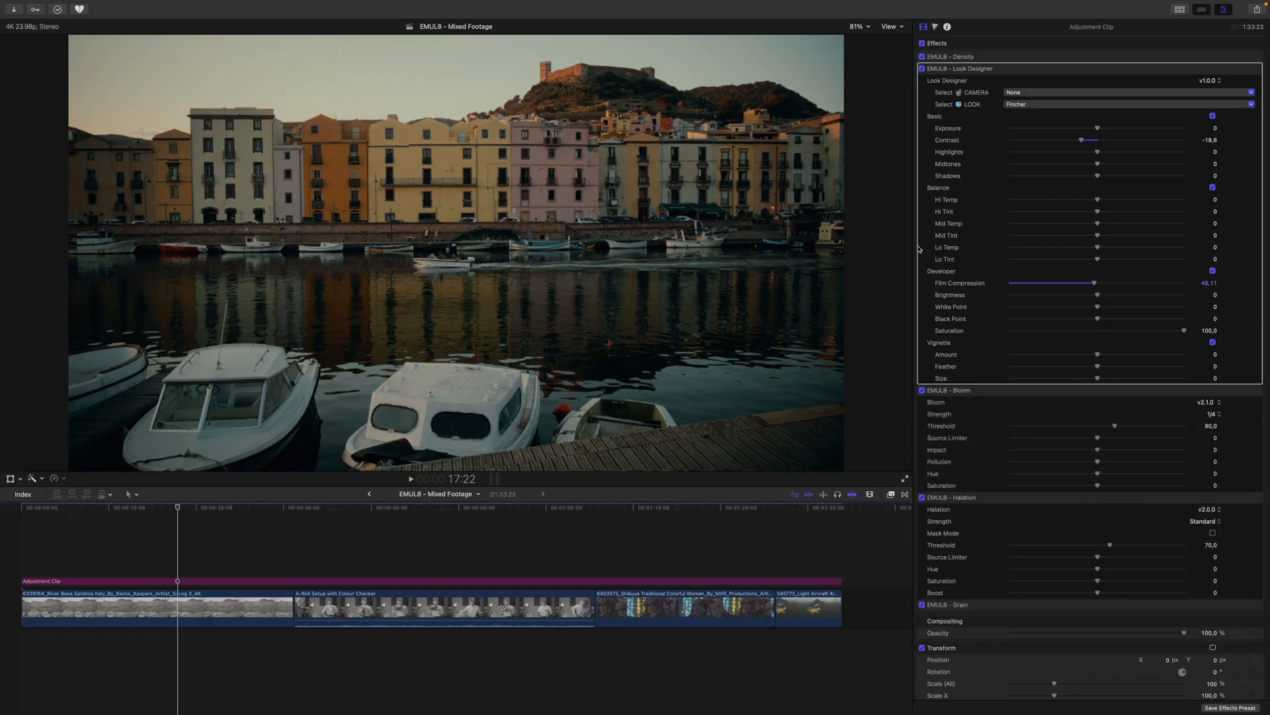
{"action": "scroll", "scroll_direction": "down", "scroll_amount": 3}
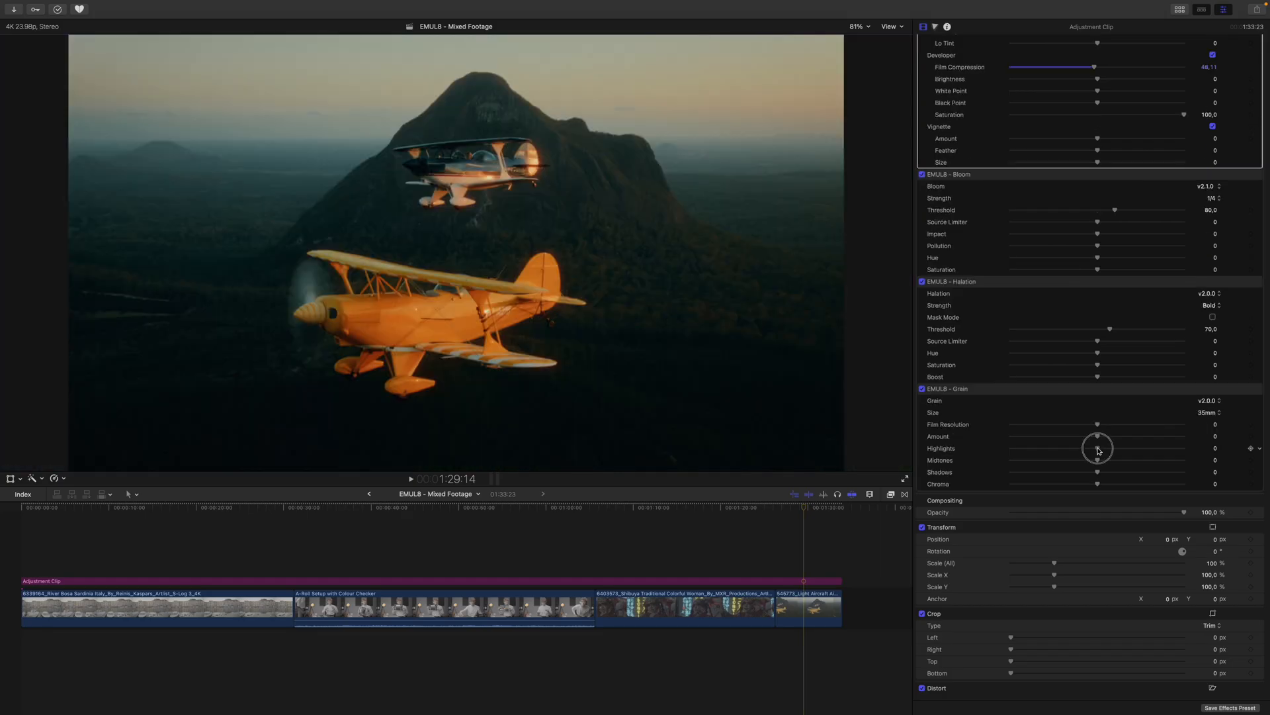
{"action": "left_click_drag", "start_coordinate": [1098, 448], "coordinate": [1138, 448]}
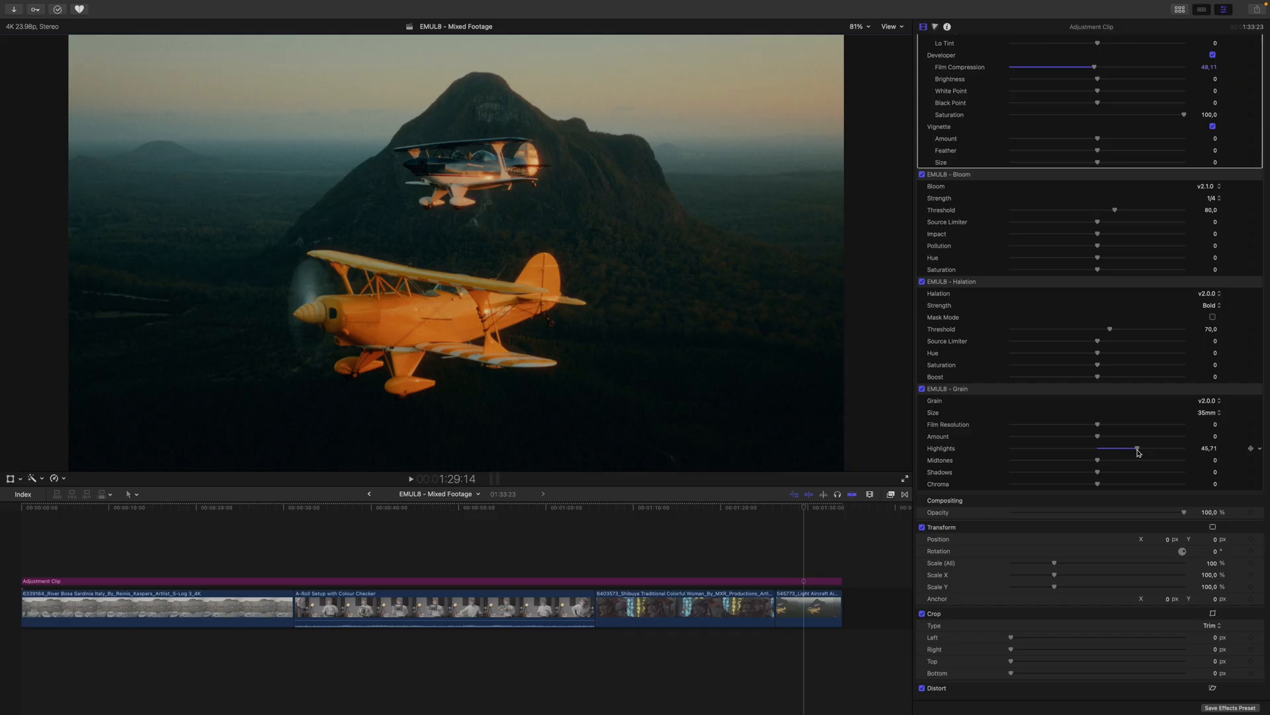
{"action": "left_click", "coordinate": [39, 518]}
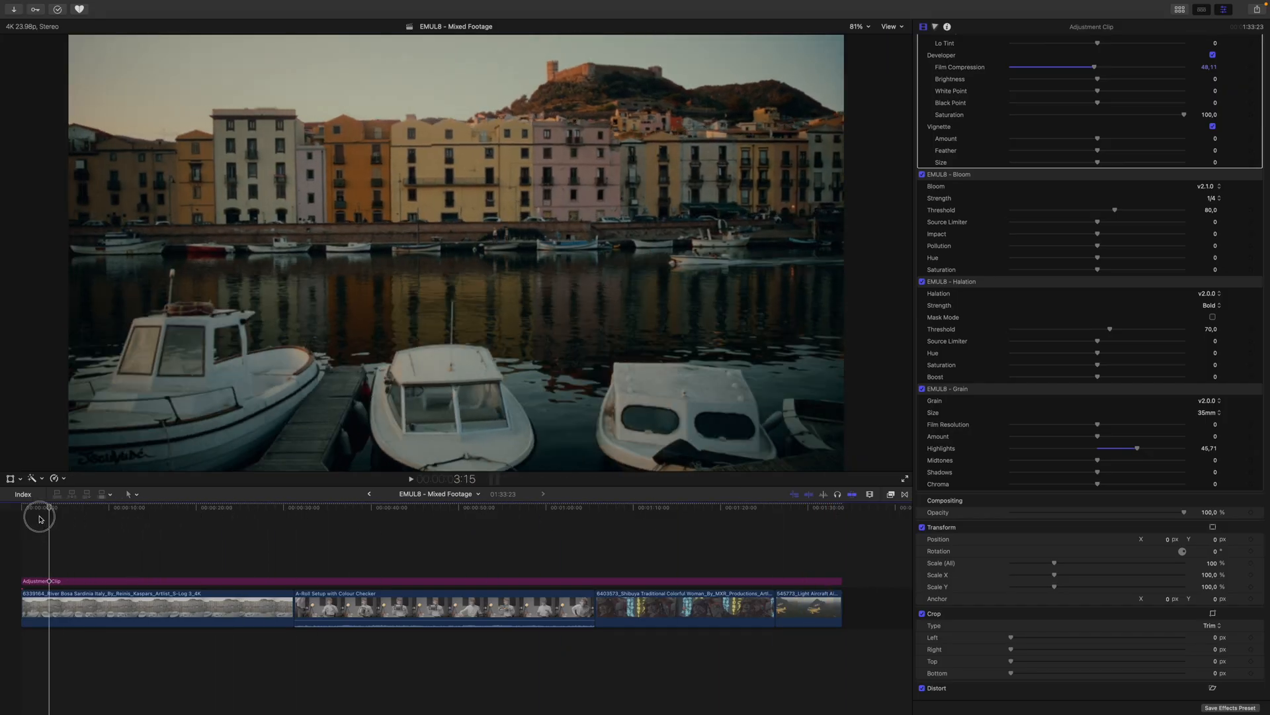